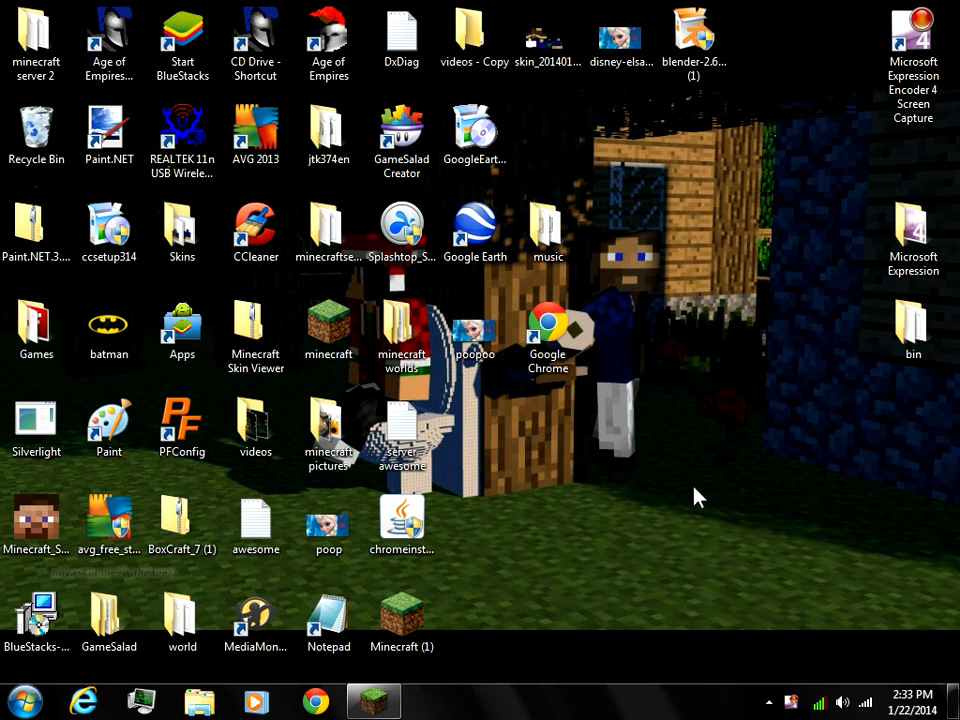
mouse_move(680, 673)
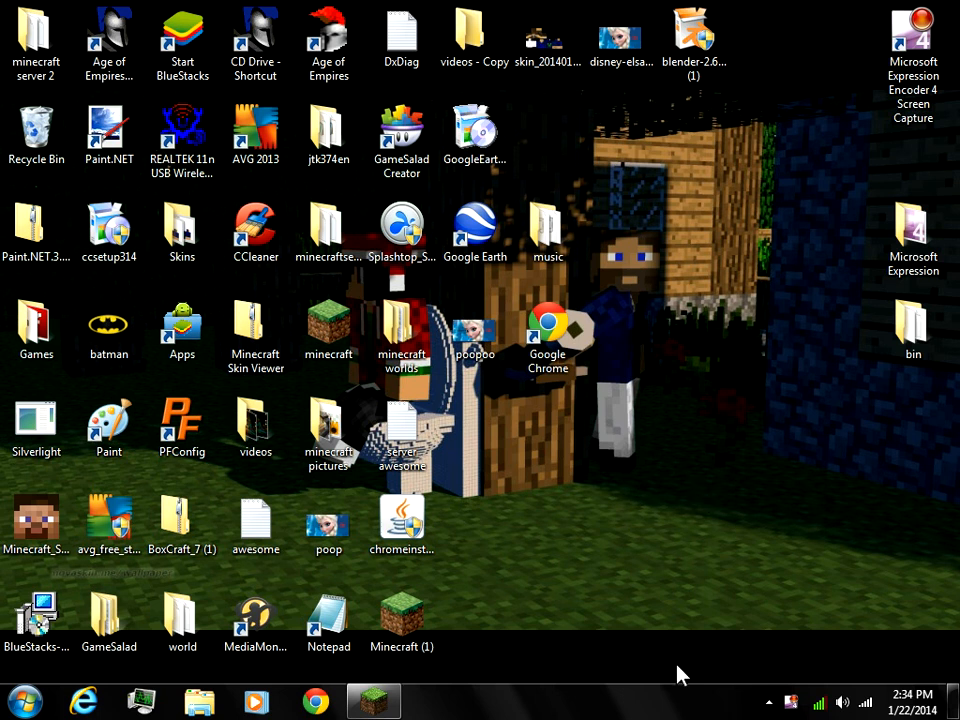
Open Minecraft Launcher from the taskbar and keep the first profile selected
left_click(372, 700)
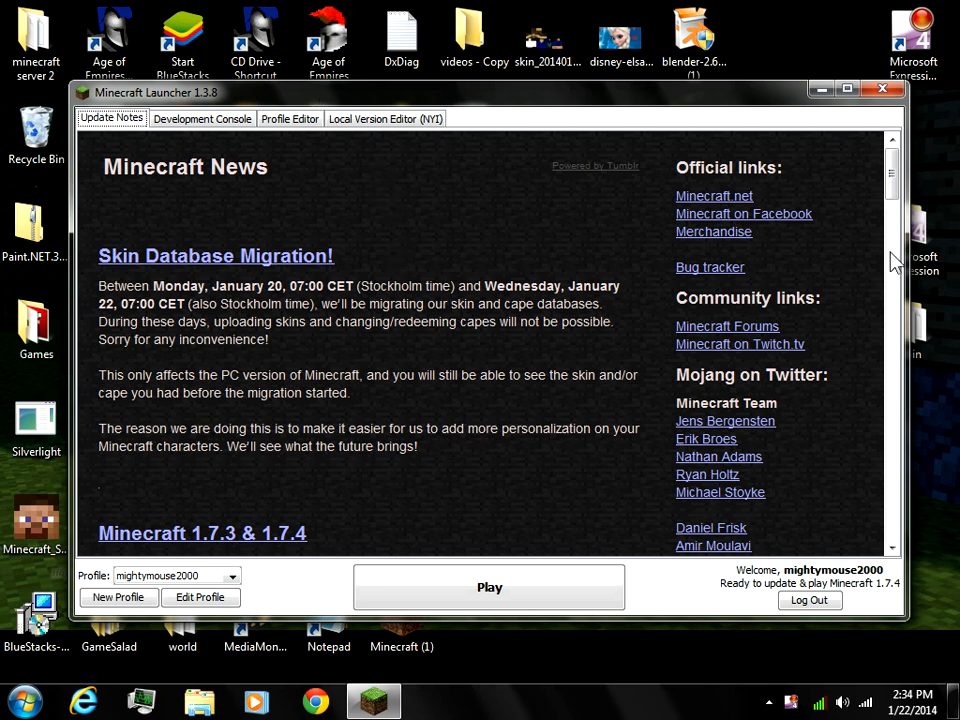
left_click(233, 575)
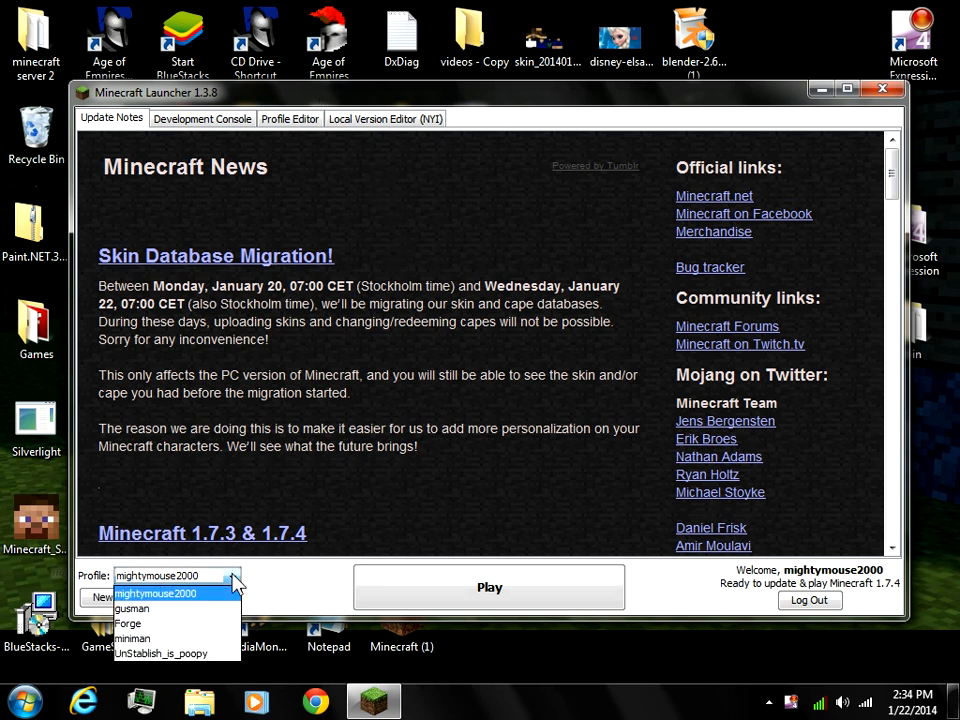
left_click(156, 593)
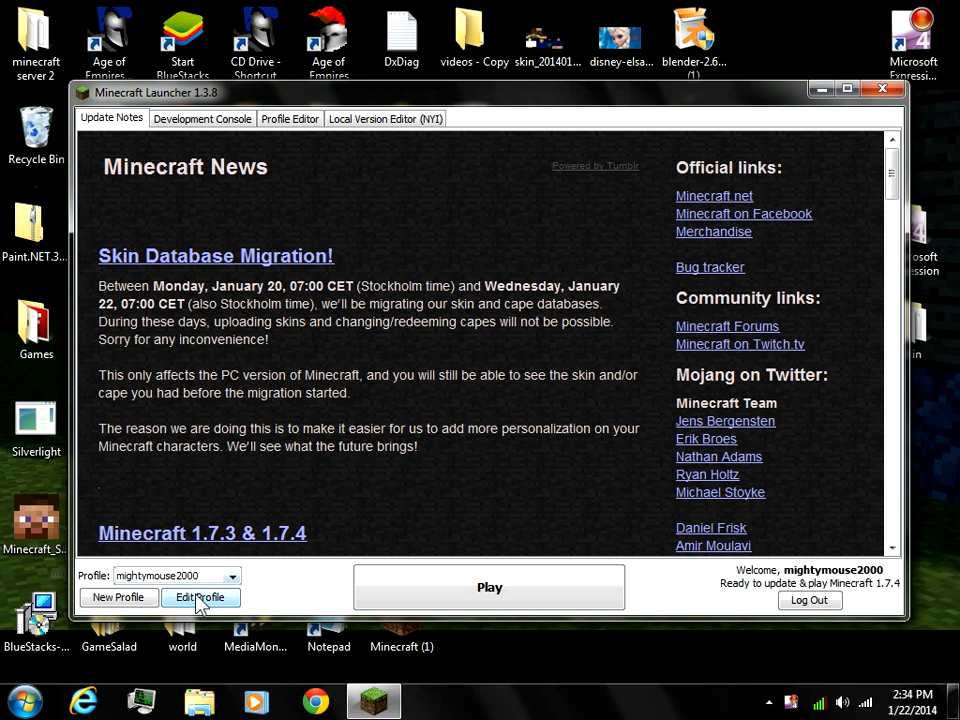
left_click(200, 597)
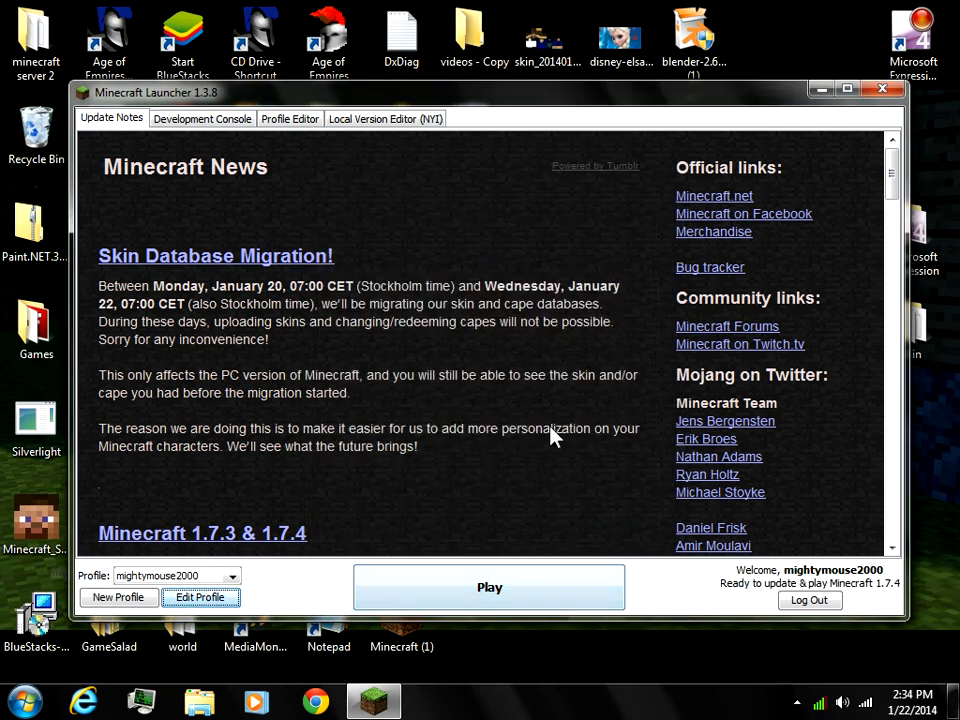
mouse_move(565, 290)
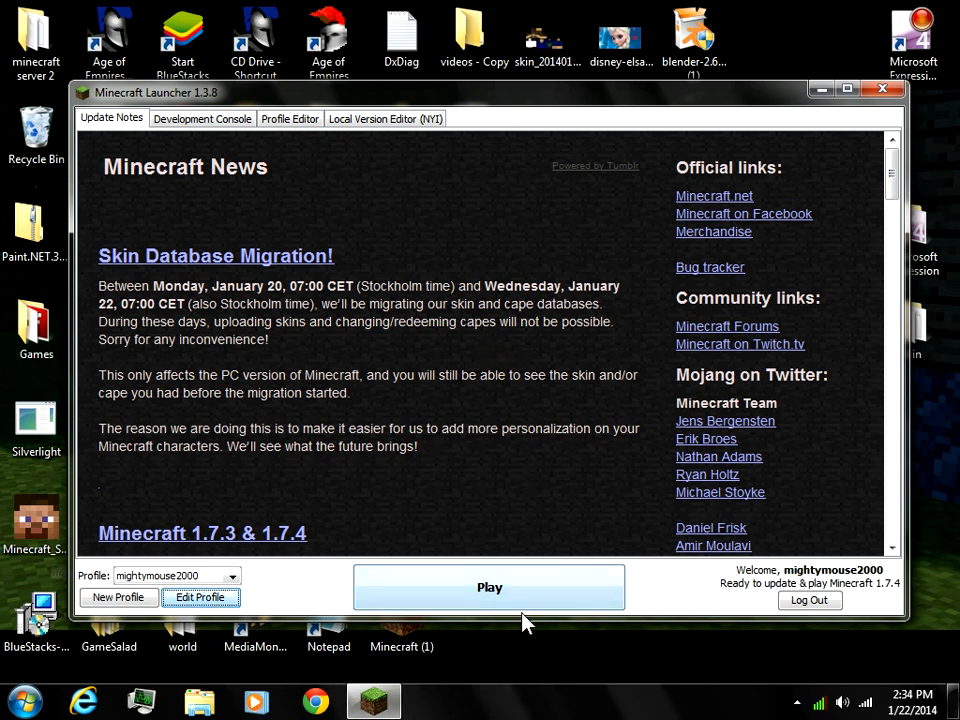
mouse_move(457, 281)
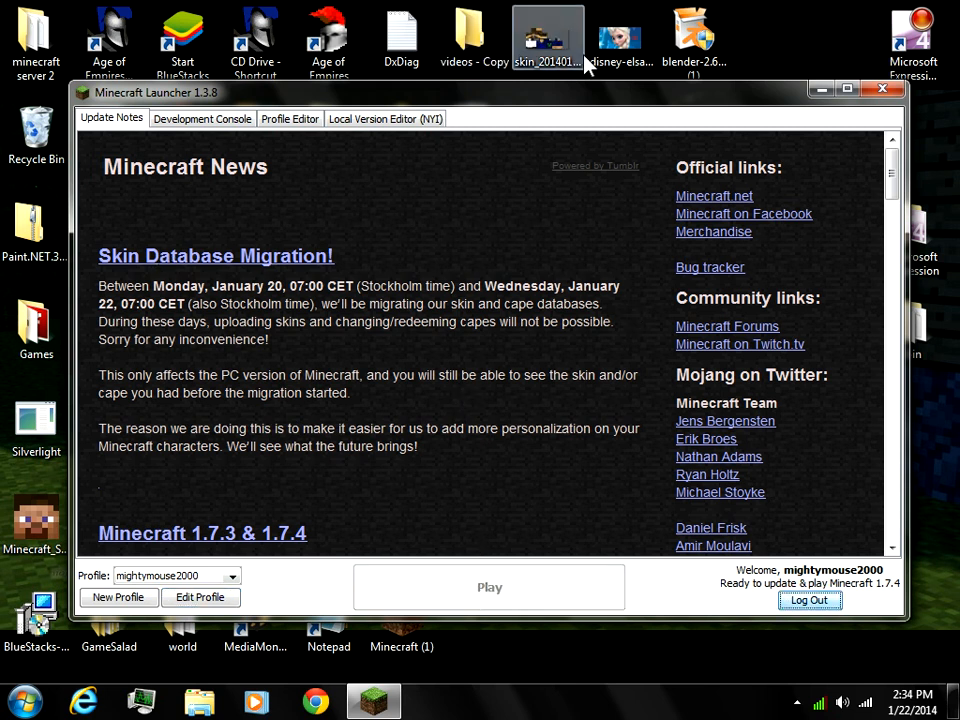
mouse_move(583, 103)
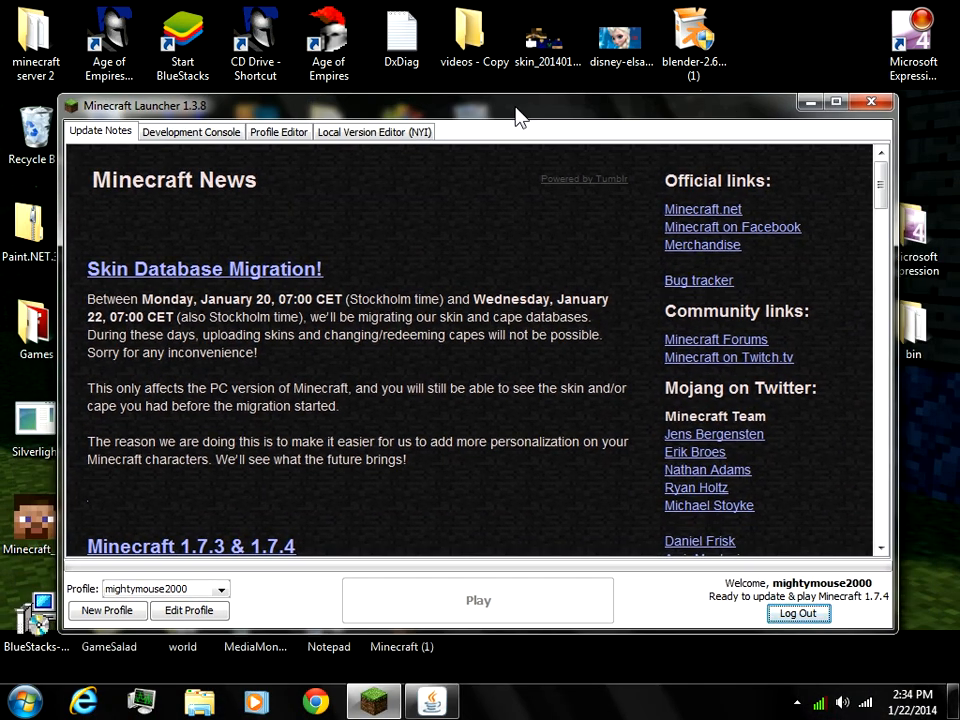
Check the profile's 350 x 250 resolution, save the profile, and close the launcher
left_click(199, 610)
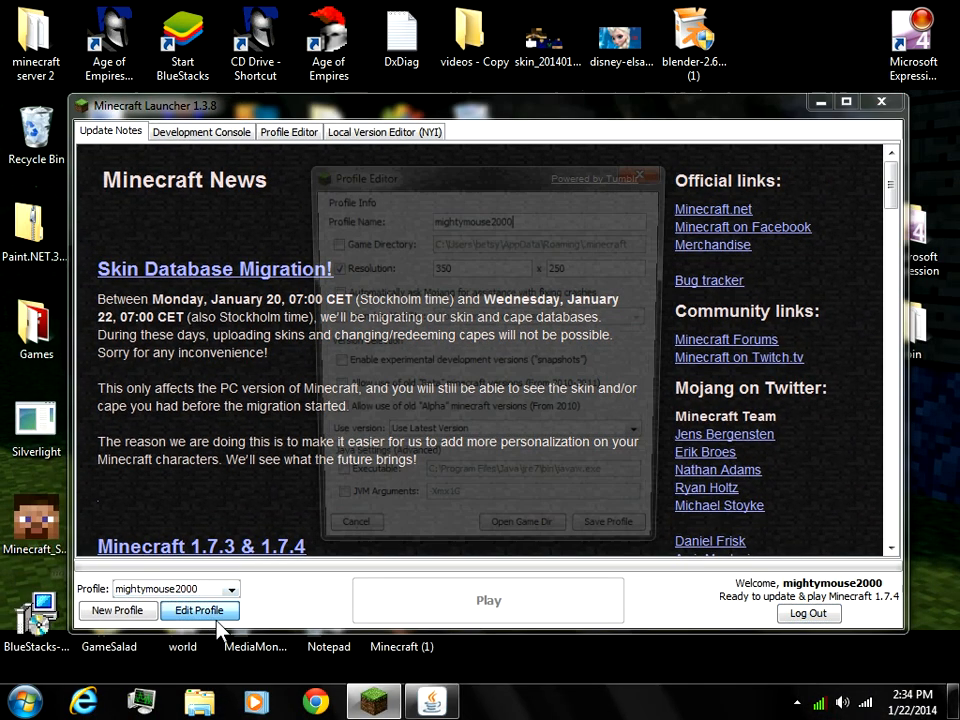
left_click(198, 610)
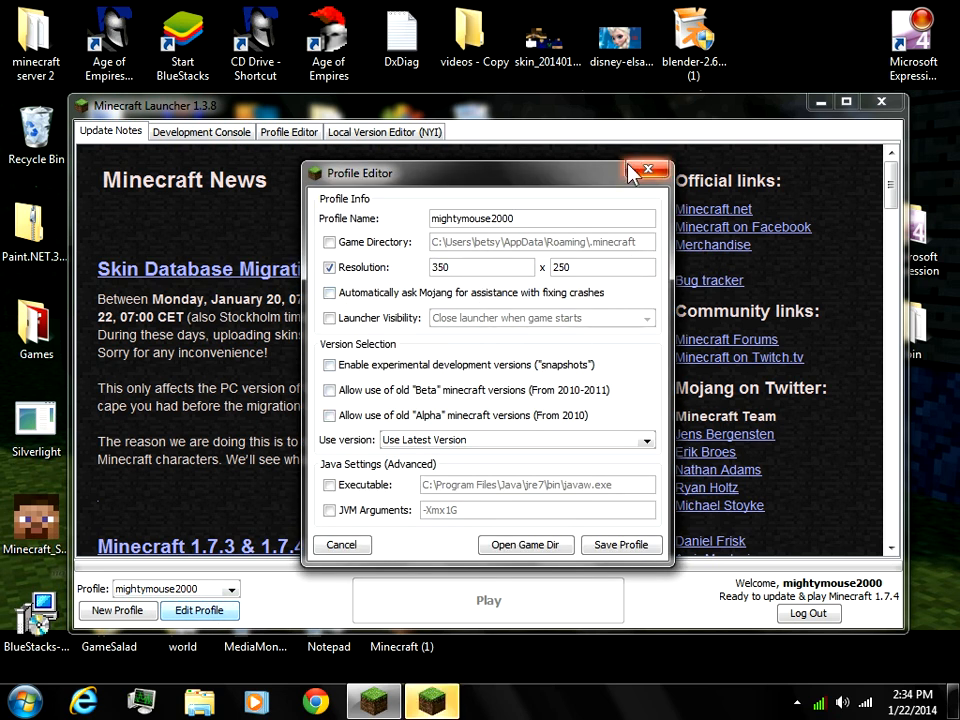
mouse_move(621, 544)
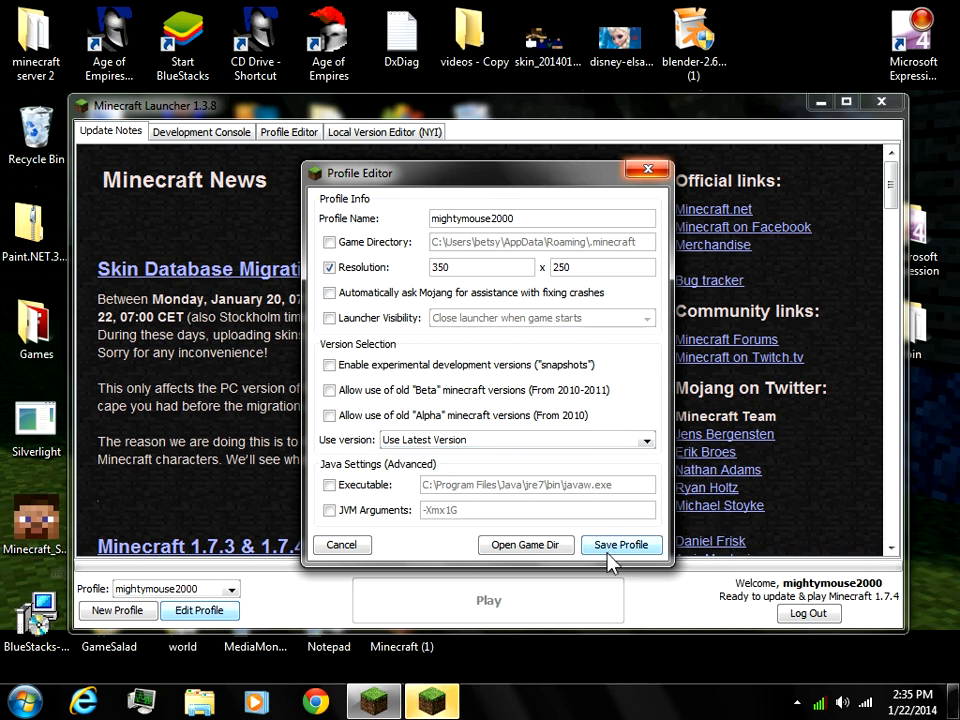
left_click(620, 544)
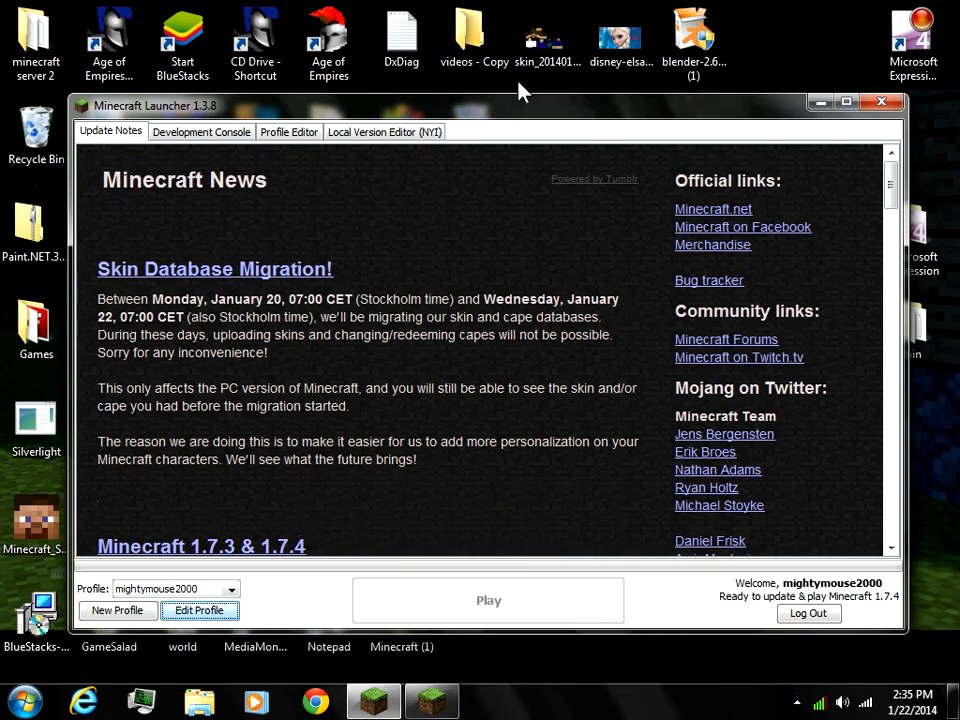
left_click(846, 101)
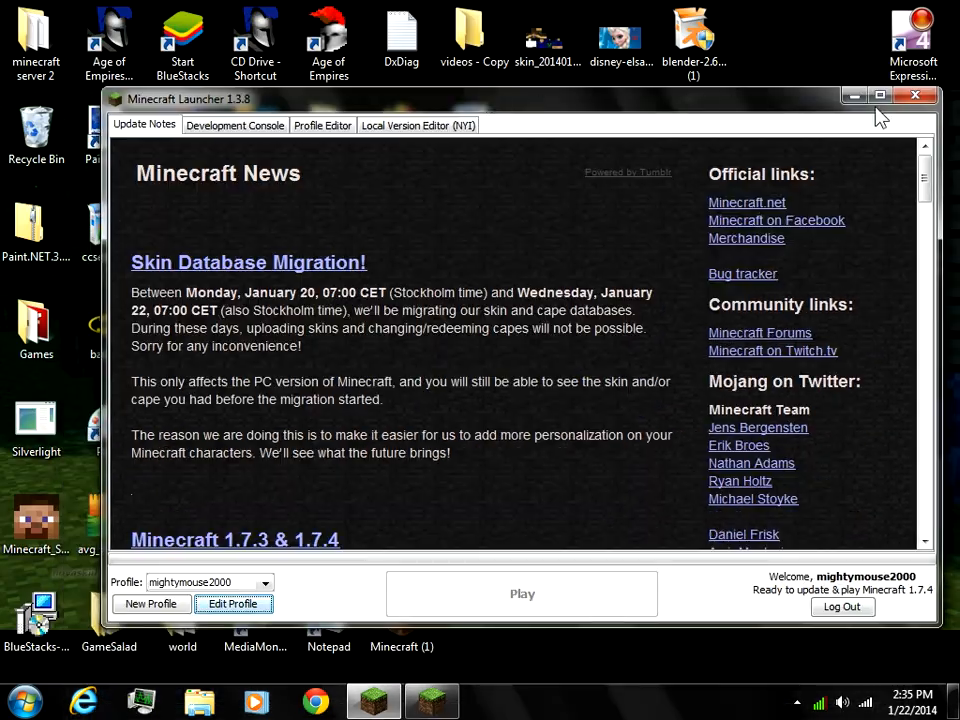
left_click(878, 95)
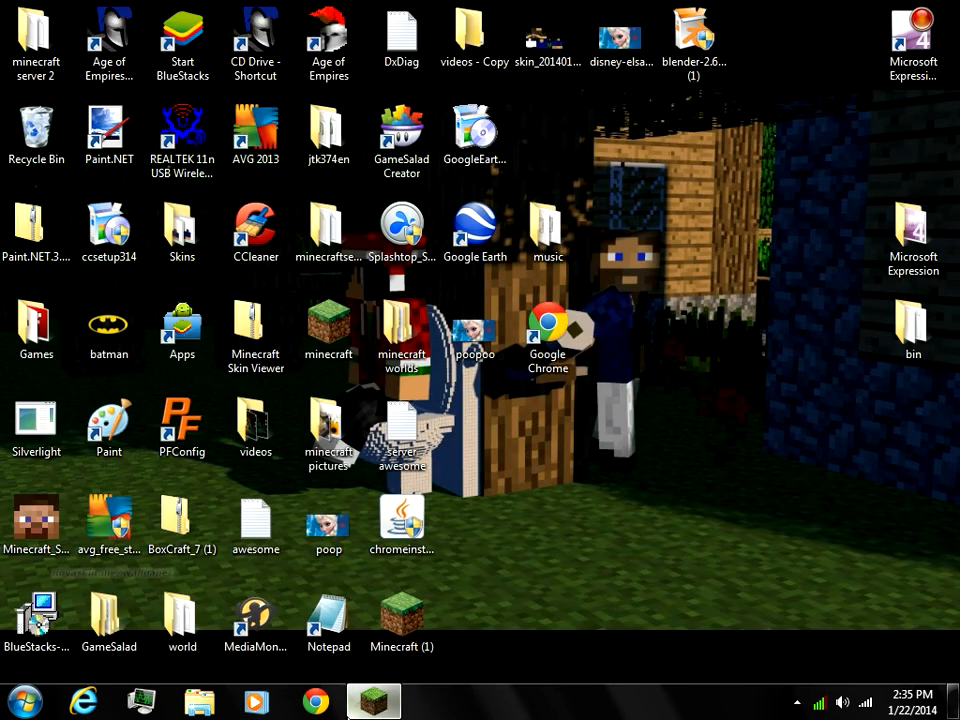
Reopen the launcher and switch to the second profile, gusman
left_click(374, 700)
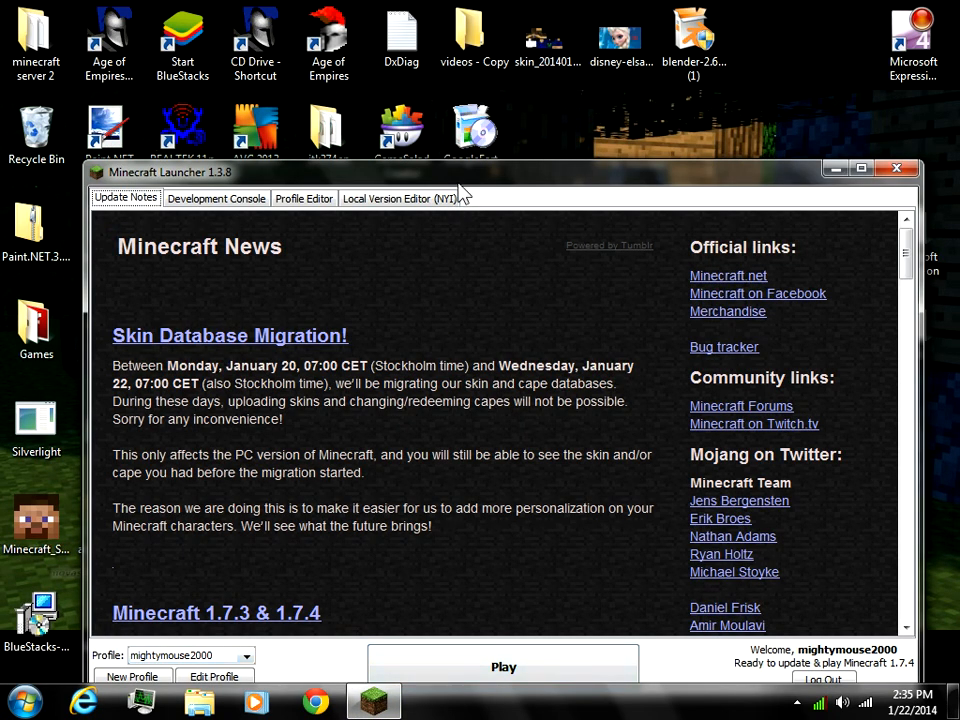
left_click(253, 571)
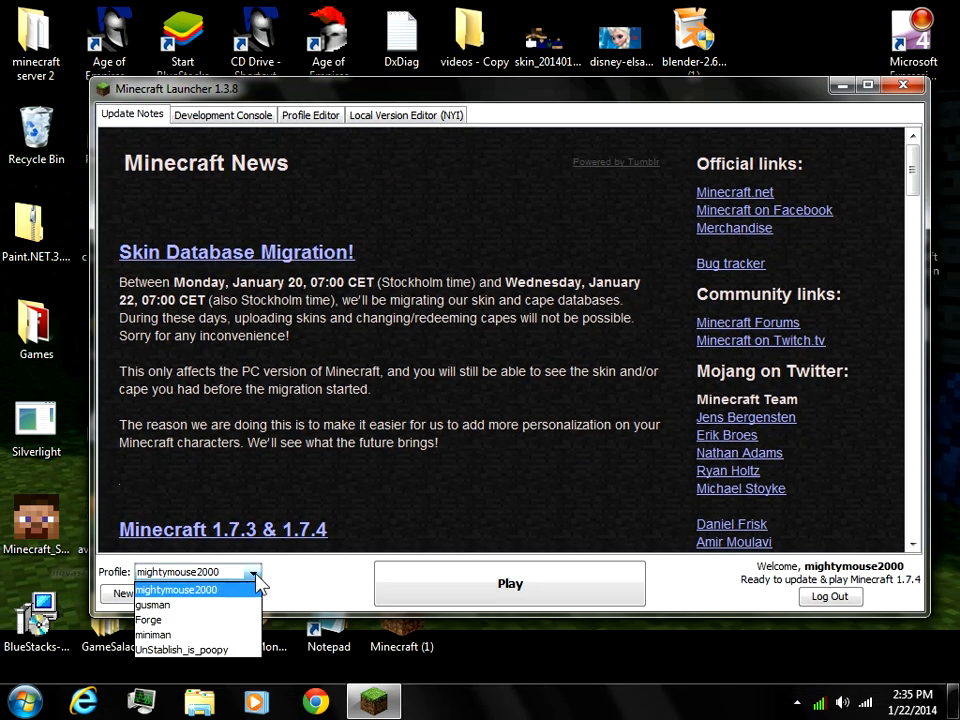
left_click(153, 605)
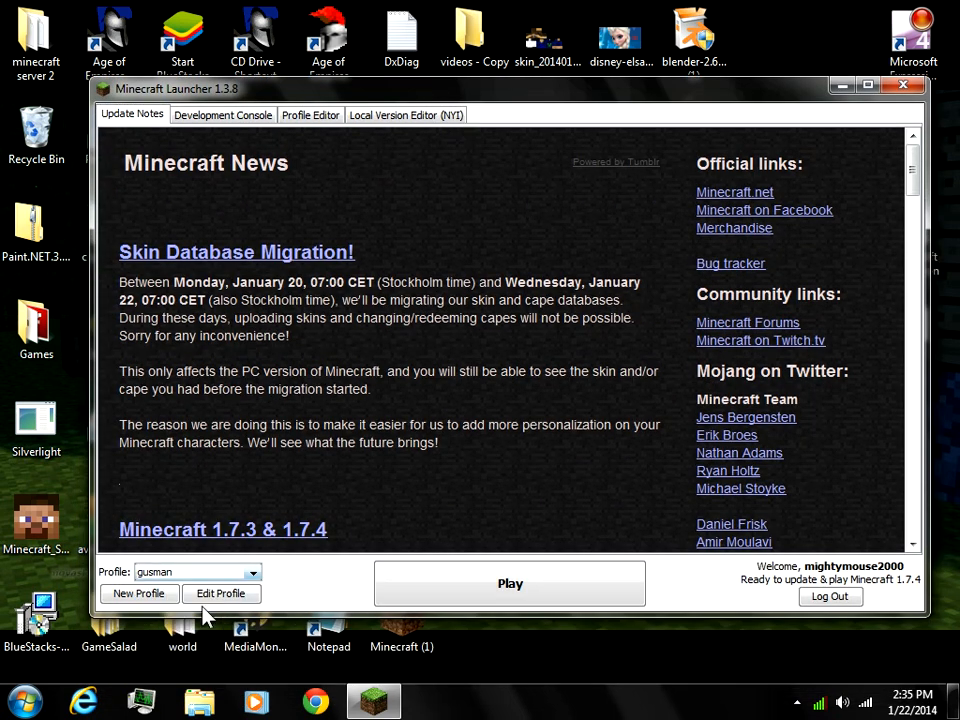
left_click(220, 593)
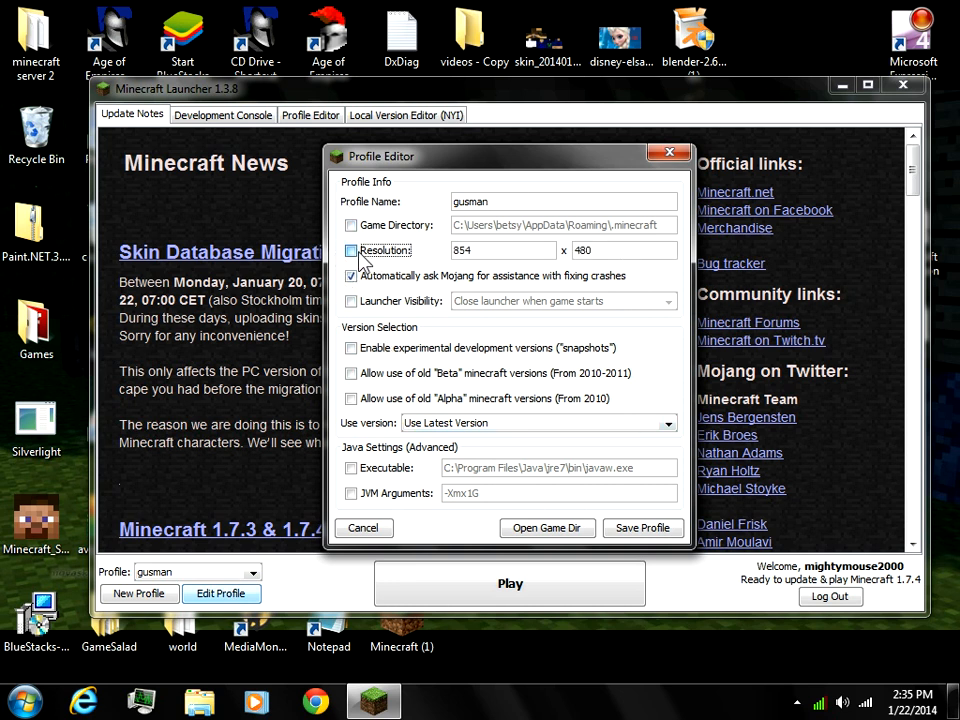
Enable a custom 800 x 550 resolution for the gusman profile
left_click(351, 250)
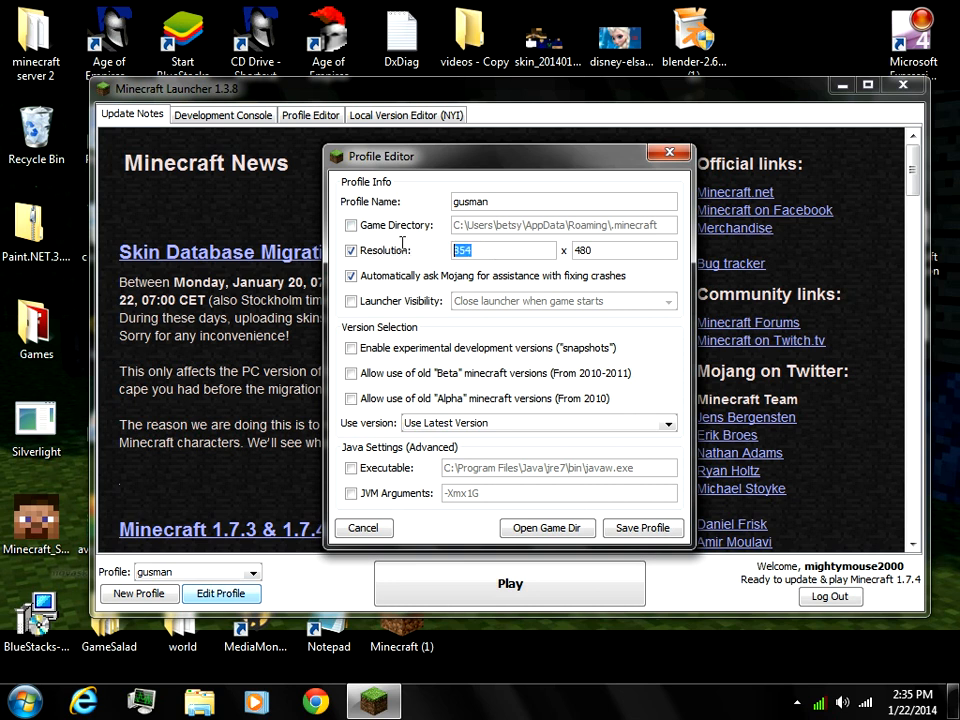
mouse_move(630, 273)
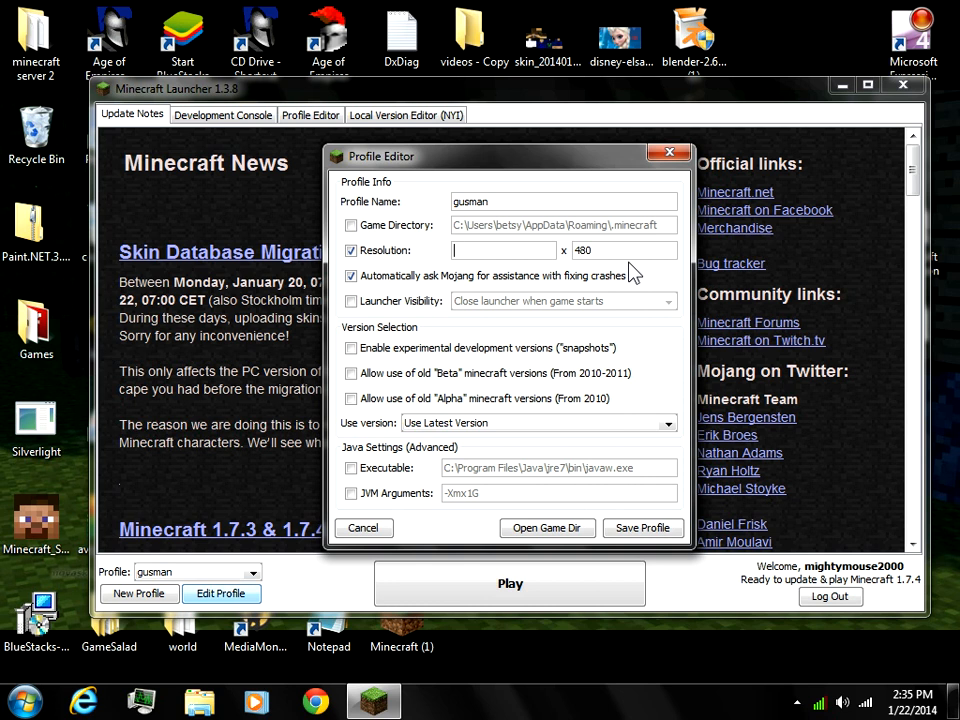
type("800")
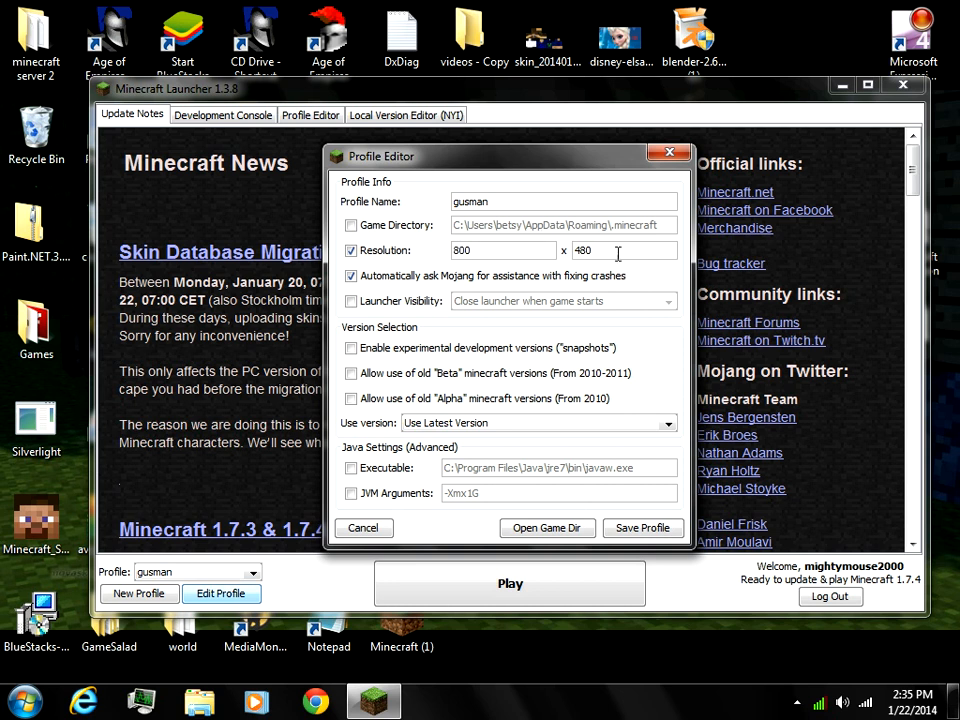
left_click(620, 250)
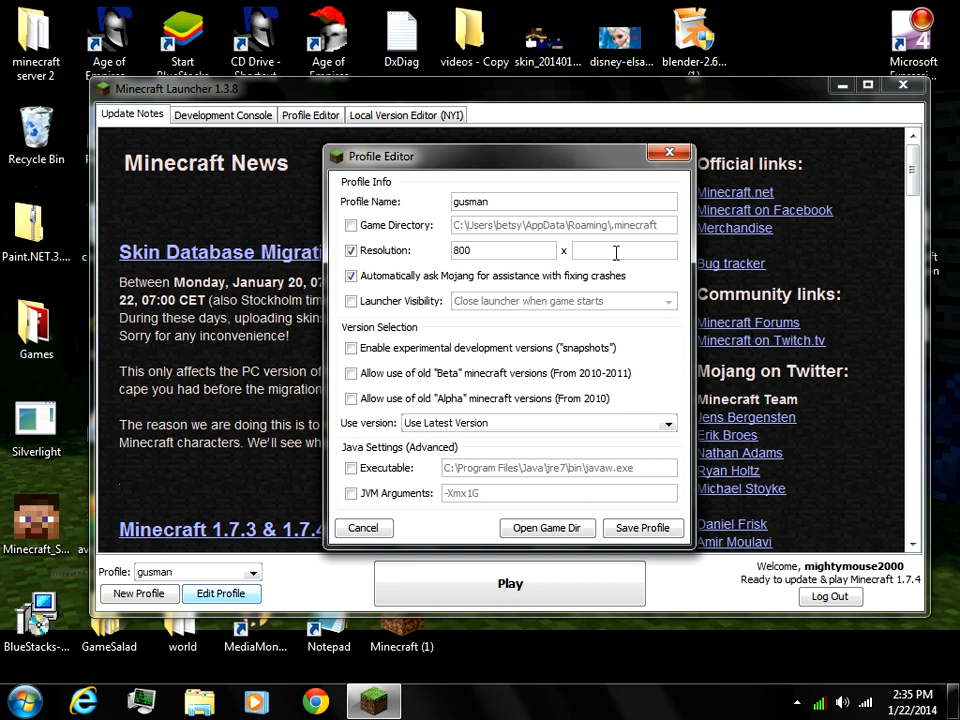
type("550")
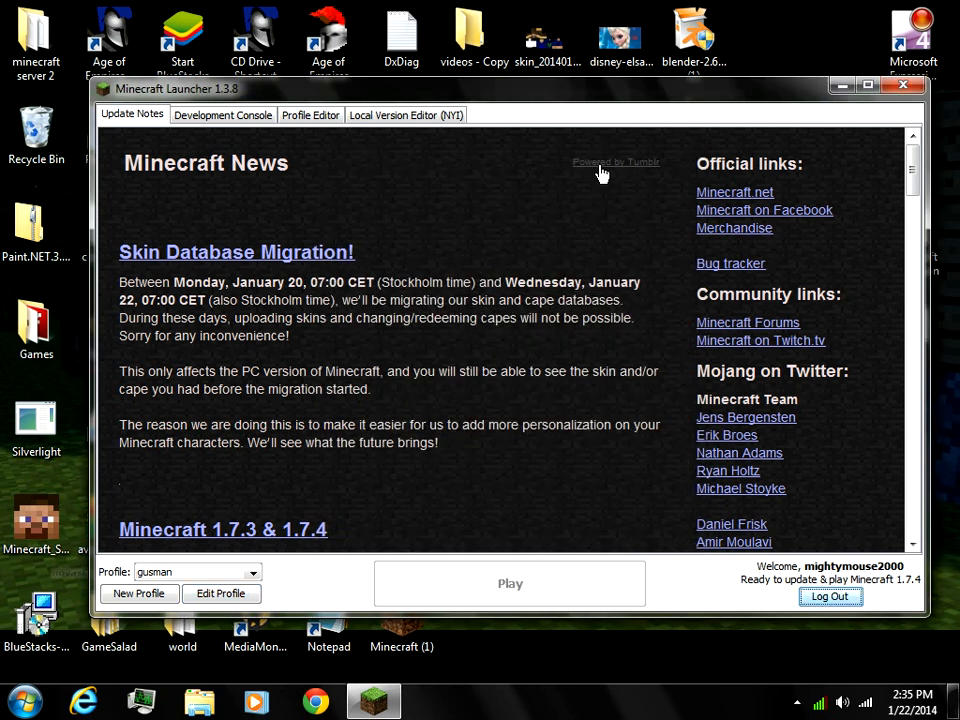
mouse_move(610, 193)
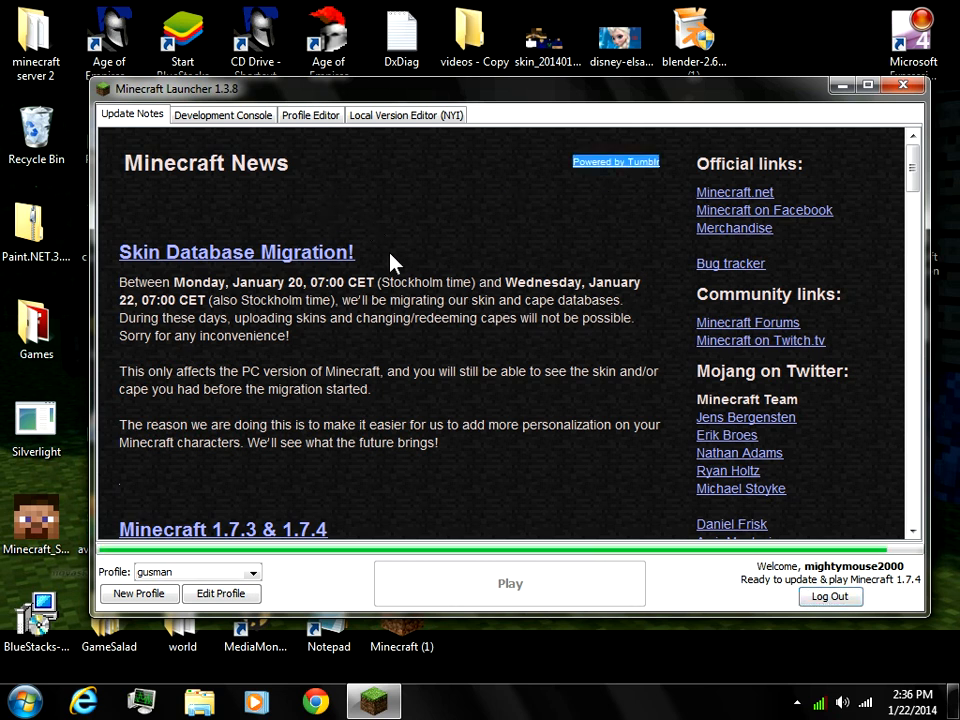
Reposition the loading Minecraft 1.7.4 game window on the desktop
left_click_drag(120, 251, 370, 389)
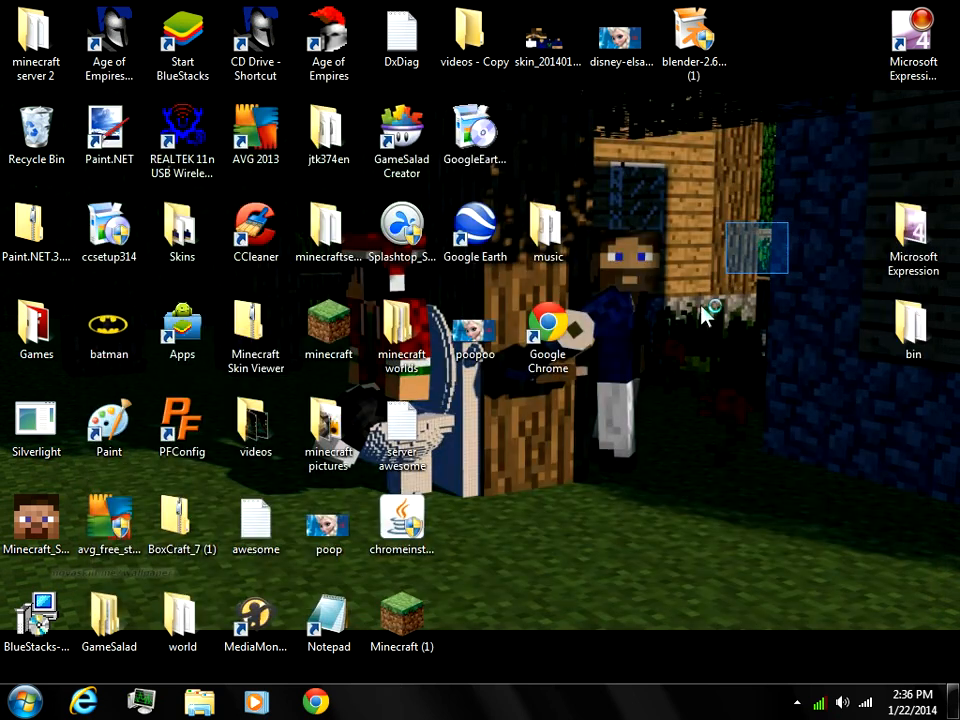
left_click_drag(705, 315, 495, 465)
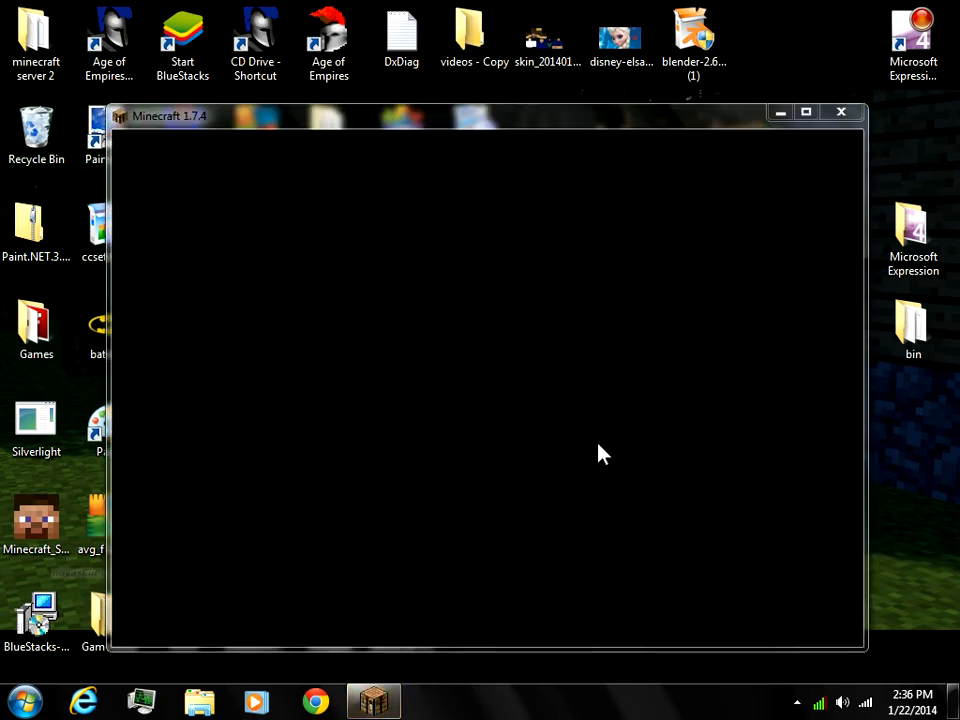
mouse_move(568, 127)
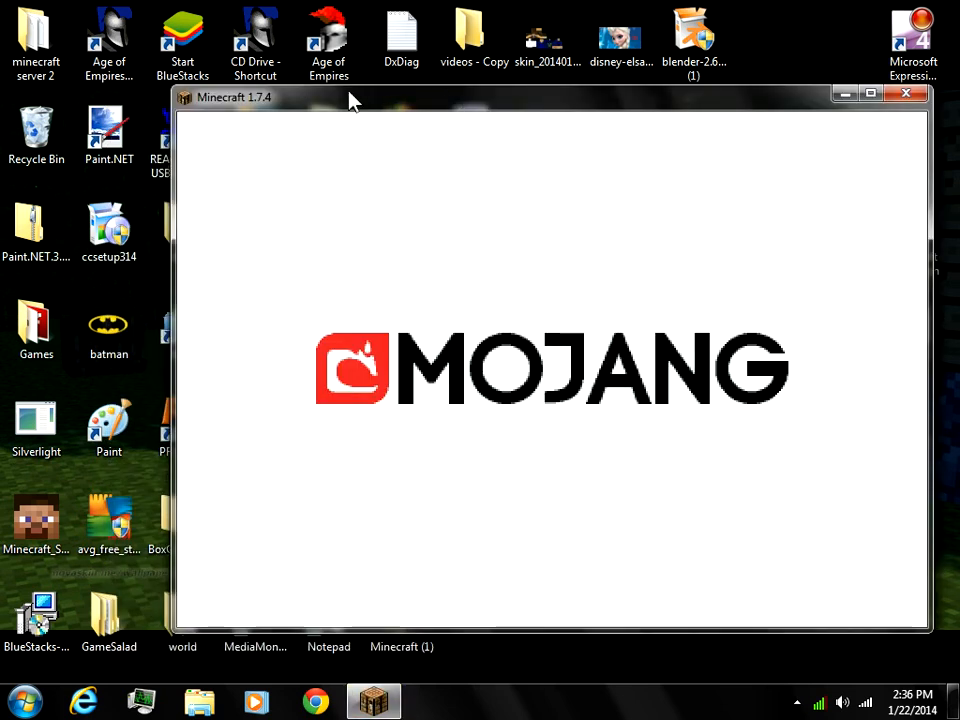
mouse_move(585, 112)
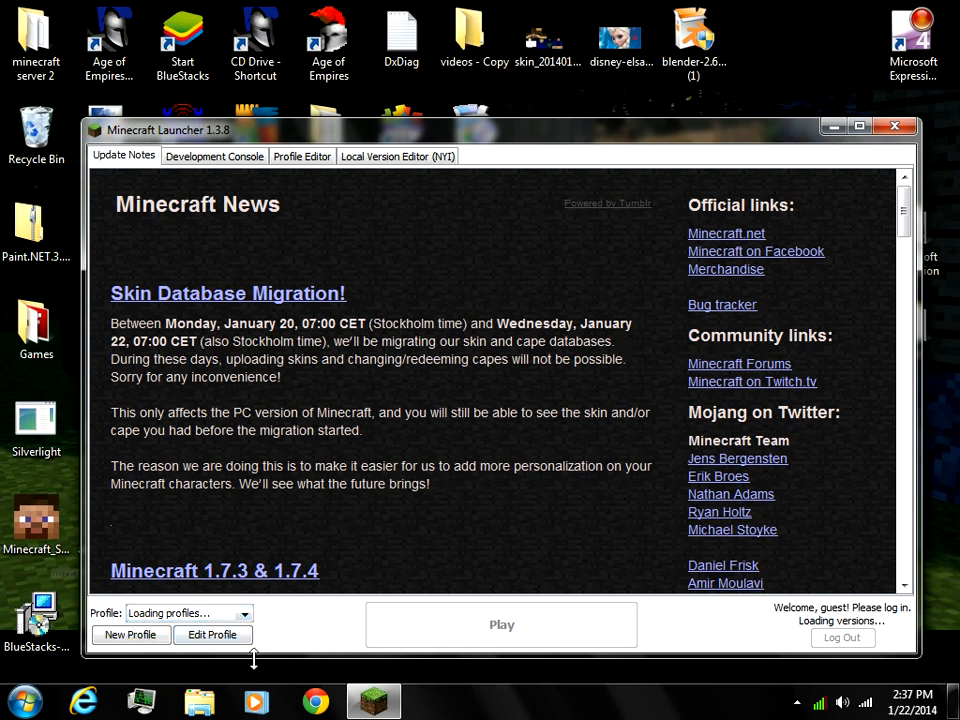
mouse_move(237, 607)
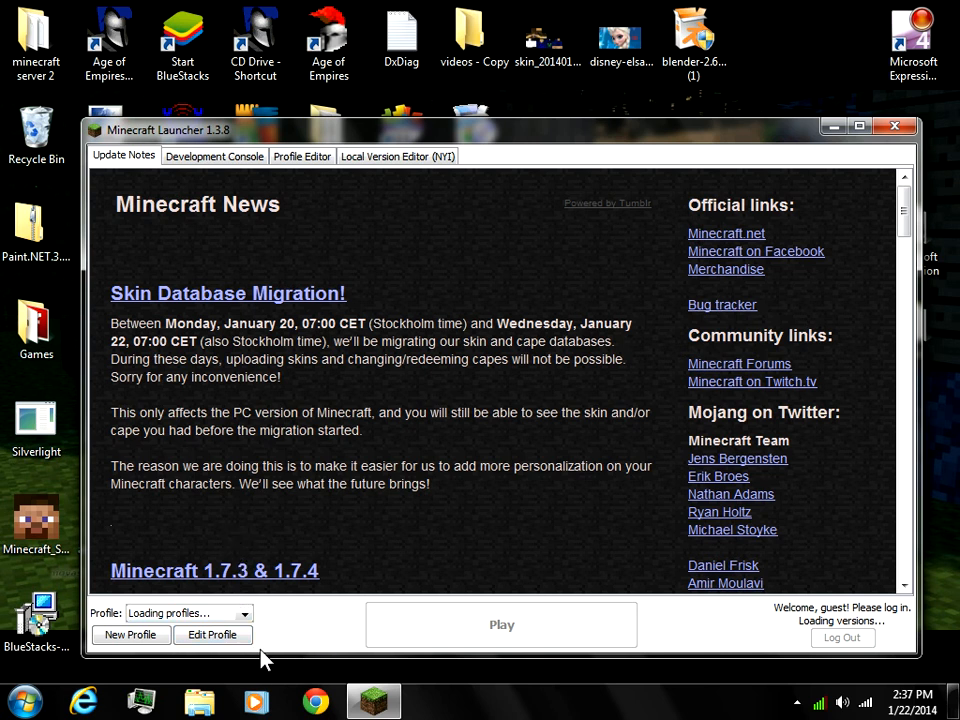
mouse_move(263, 620)
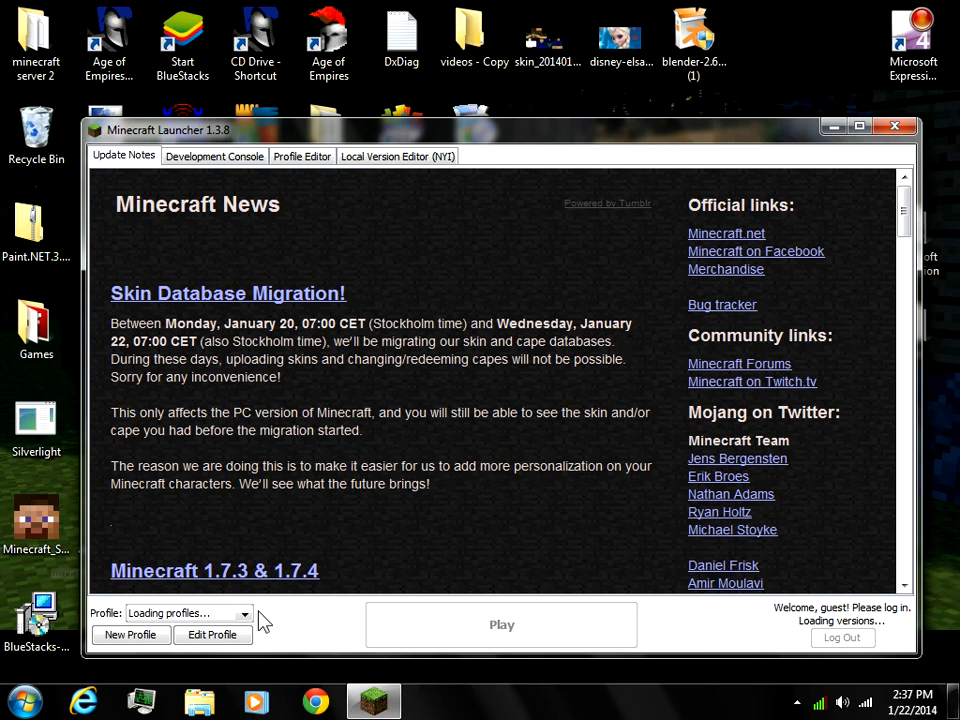
mouse_move(505, 435)
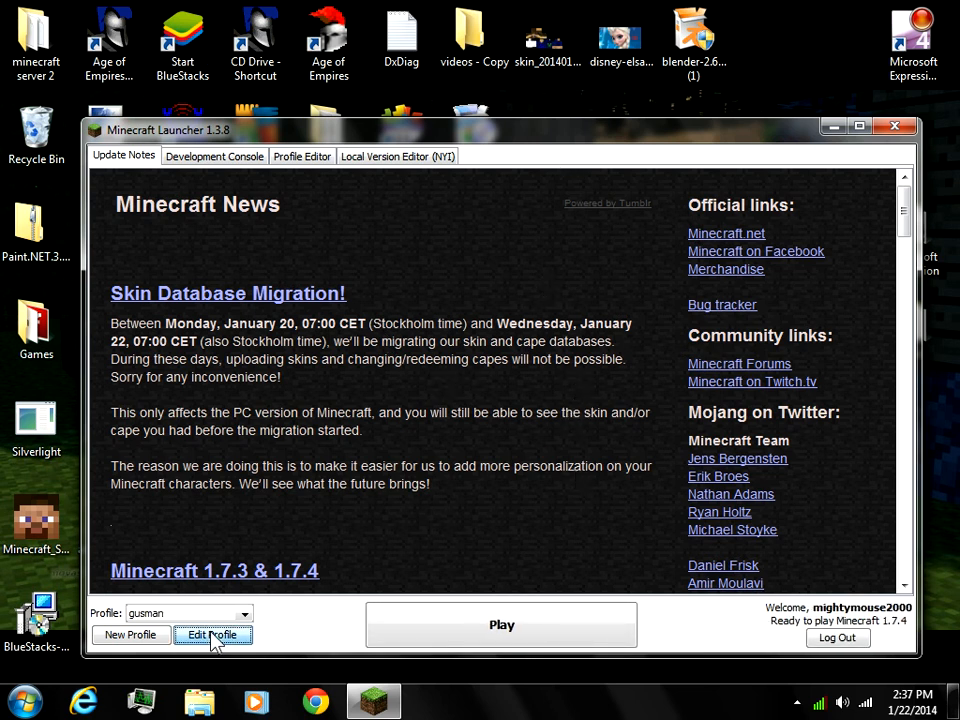
Replace the gusman profile's resolution with smaller width and height values and save
left_click(212, 635)
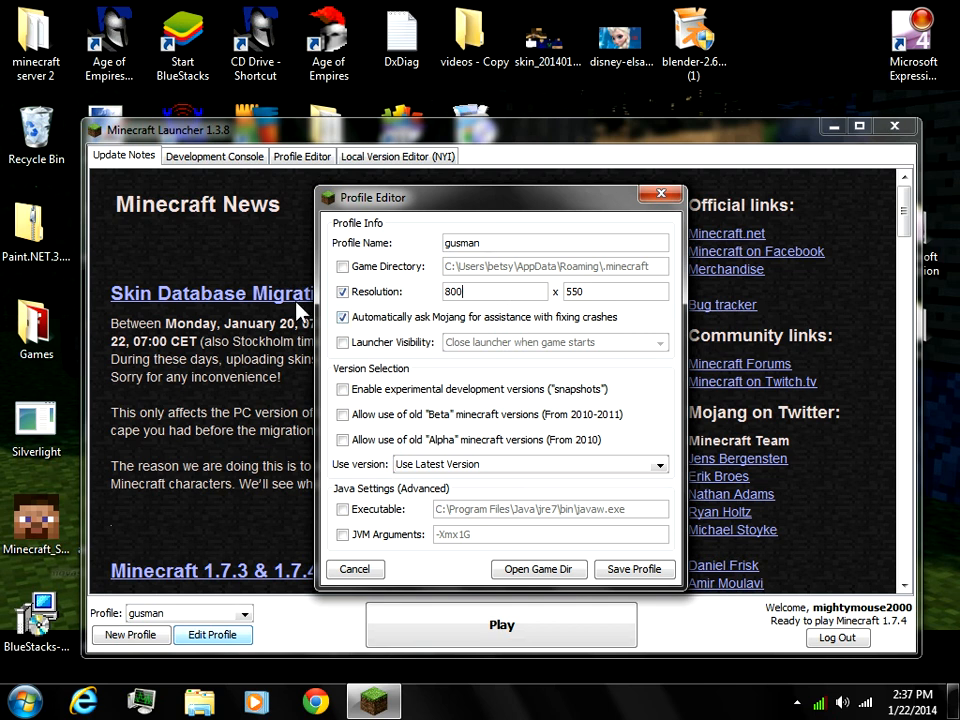
key("BackSpace")
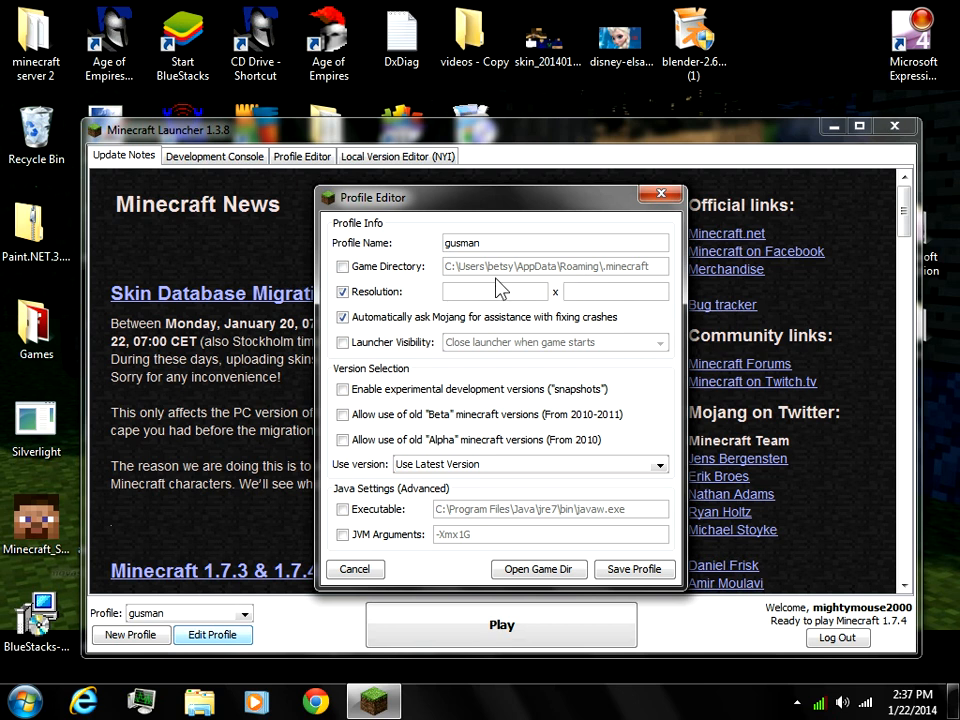
type("400")
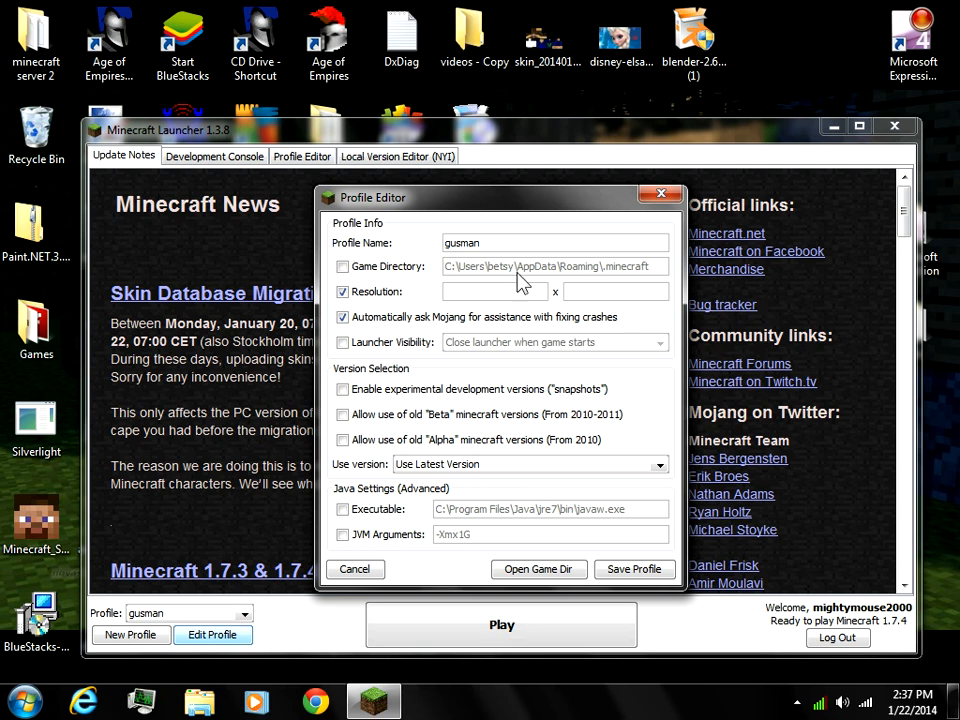
type("300")
type("4")
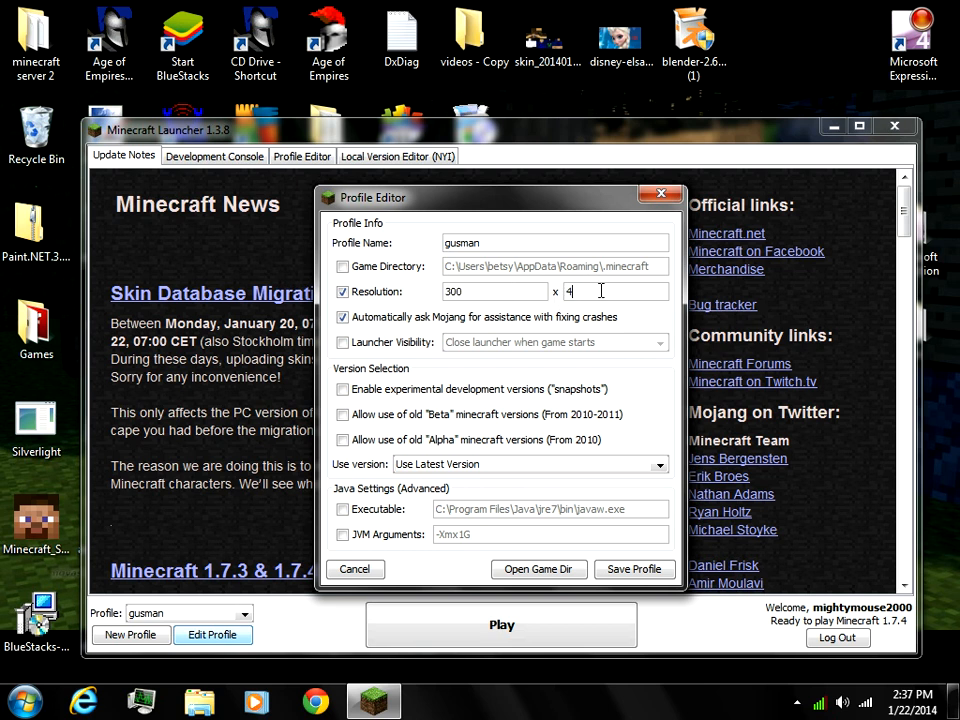
left_click(634, 569)
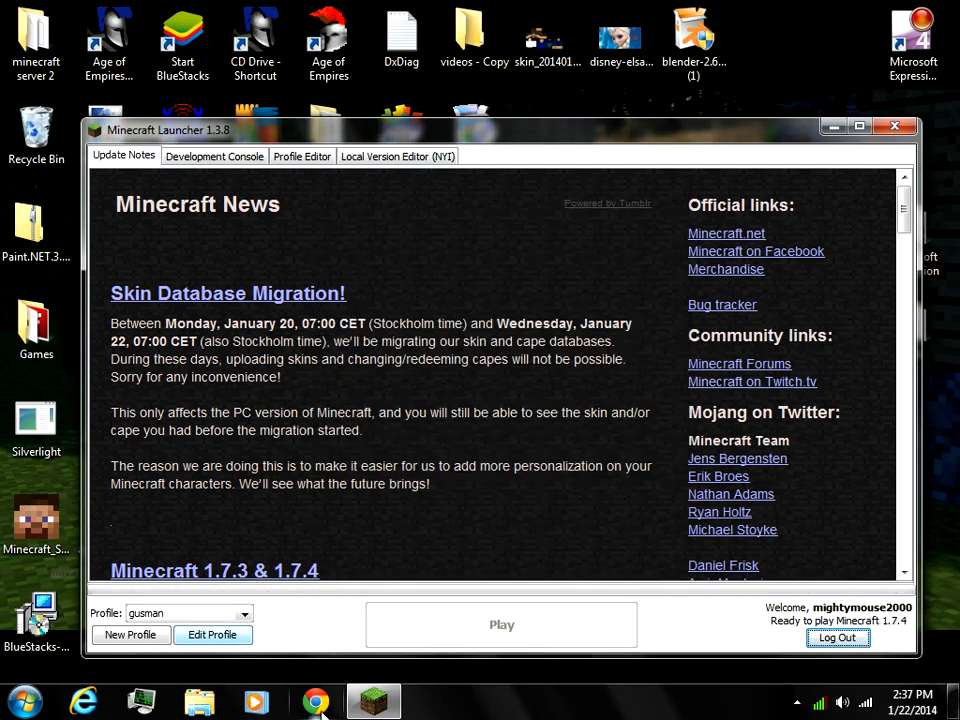
mouse_move(316, 700)
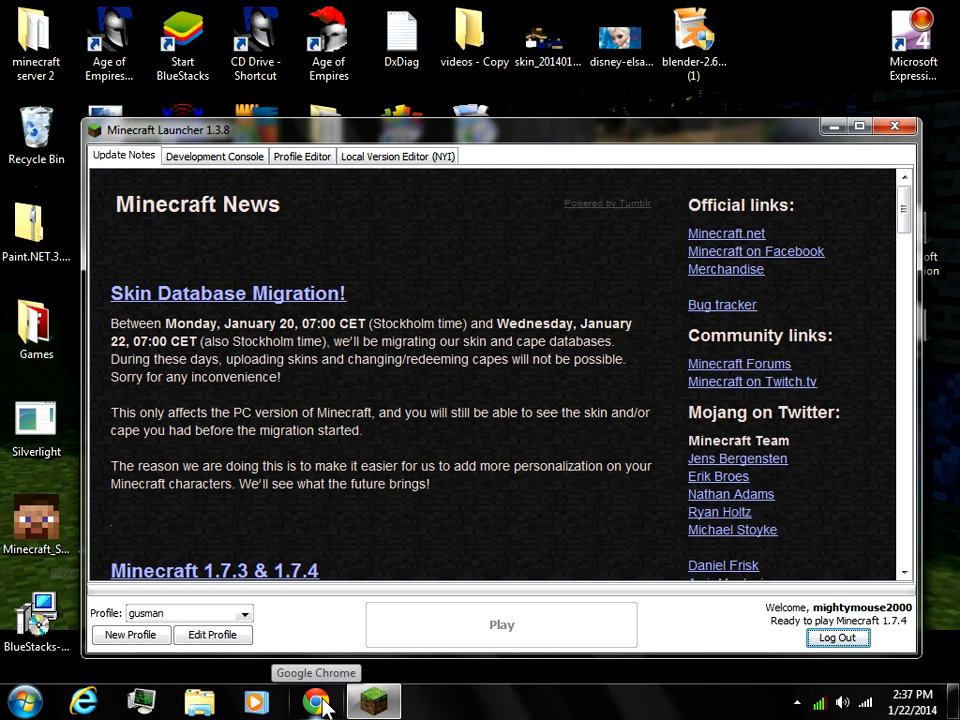
mouse_move(590, 438)
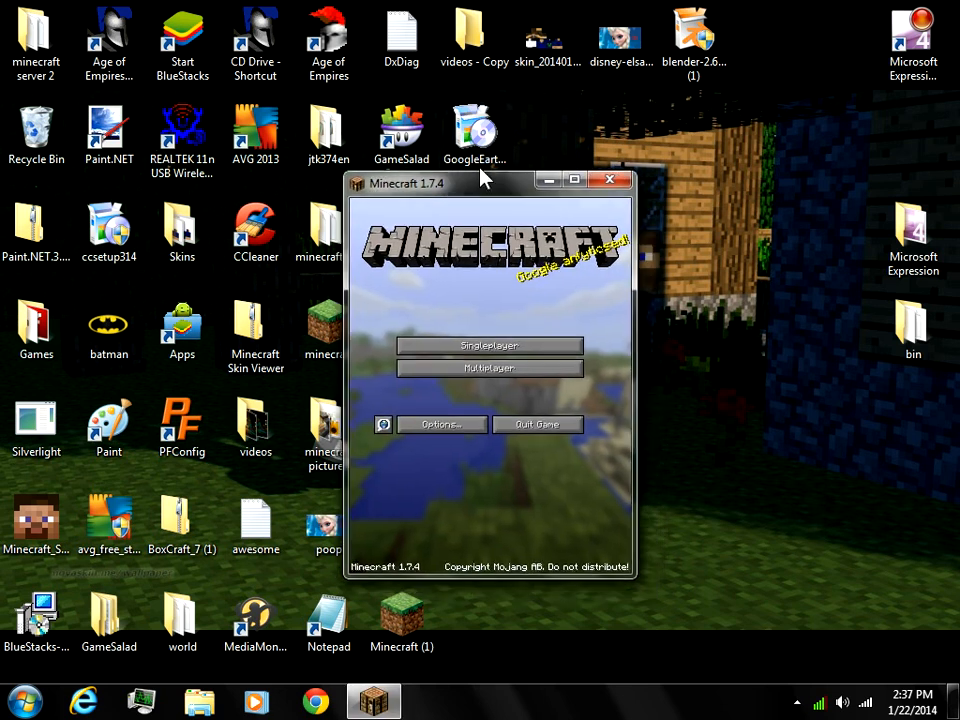
Enlarge and maximize the game window, then open and cancel the multiplayer server list
left_click_drag(490, 183, 450, 163)
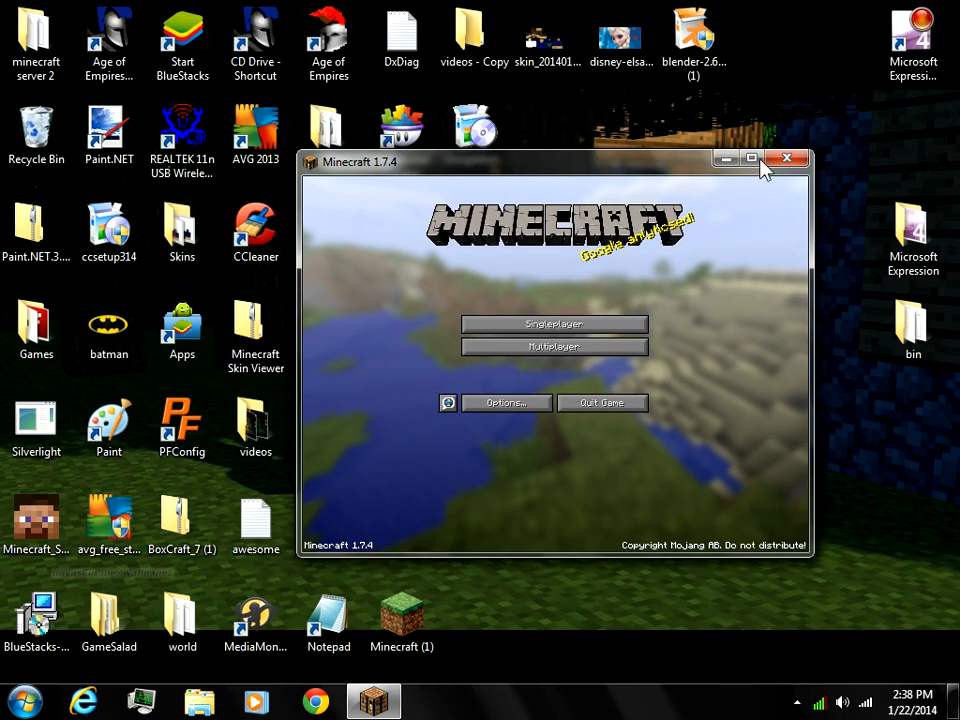
left_click(751, 159)
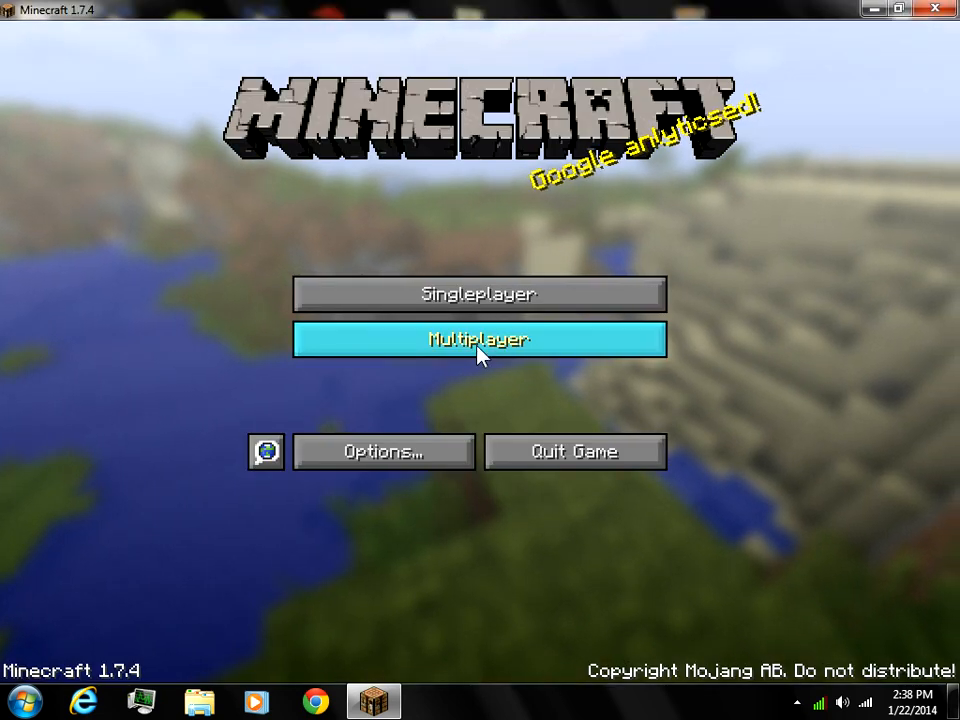
left_click(479, 340)
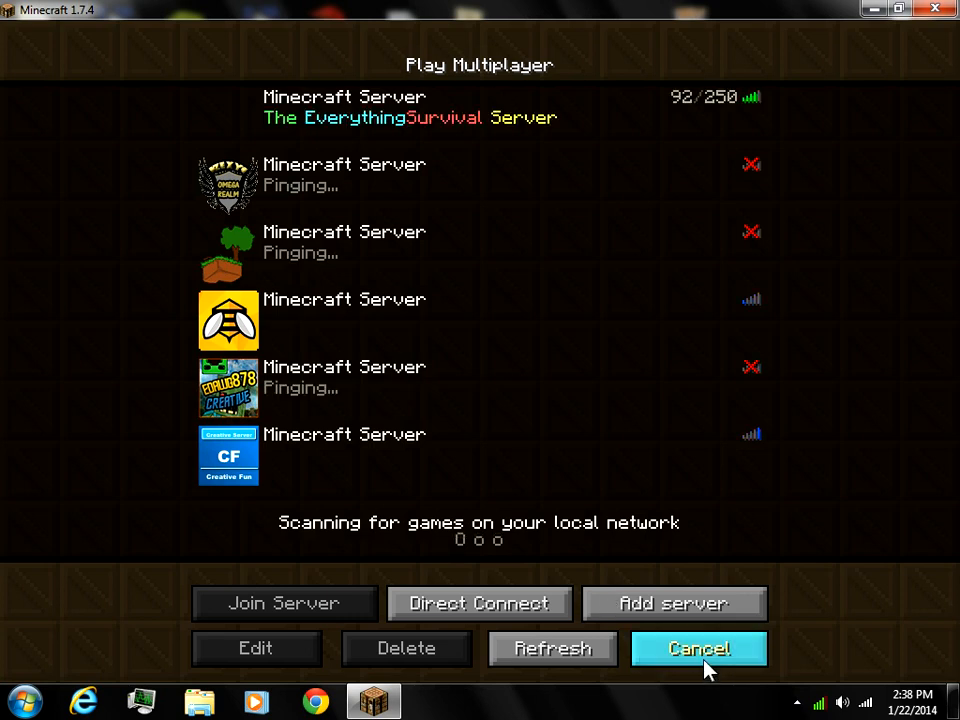
left_click(699, 648)
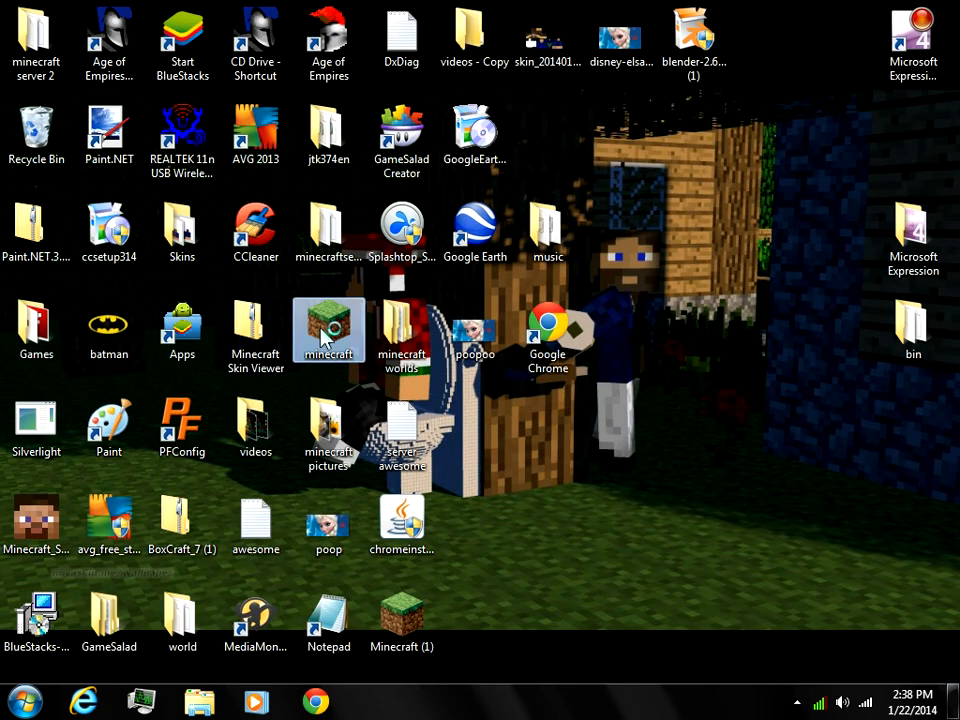
Relaunch the launcher from the desktop shortcut and open the Default profile's editor
double_click(328, 330)
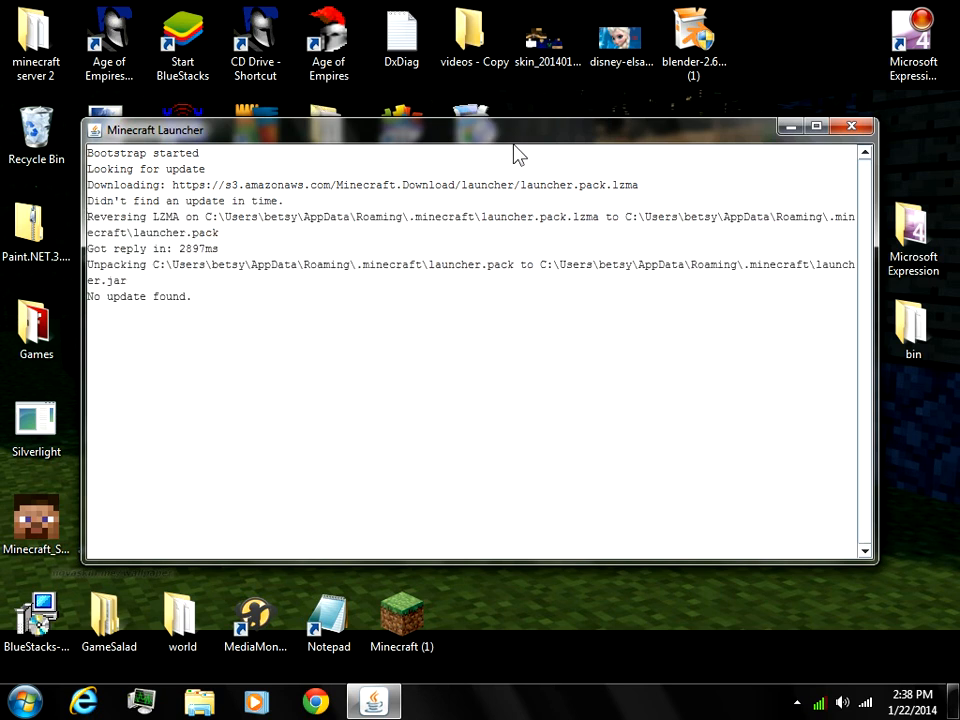
mouse_move(547, 303)
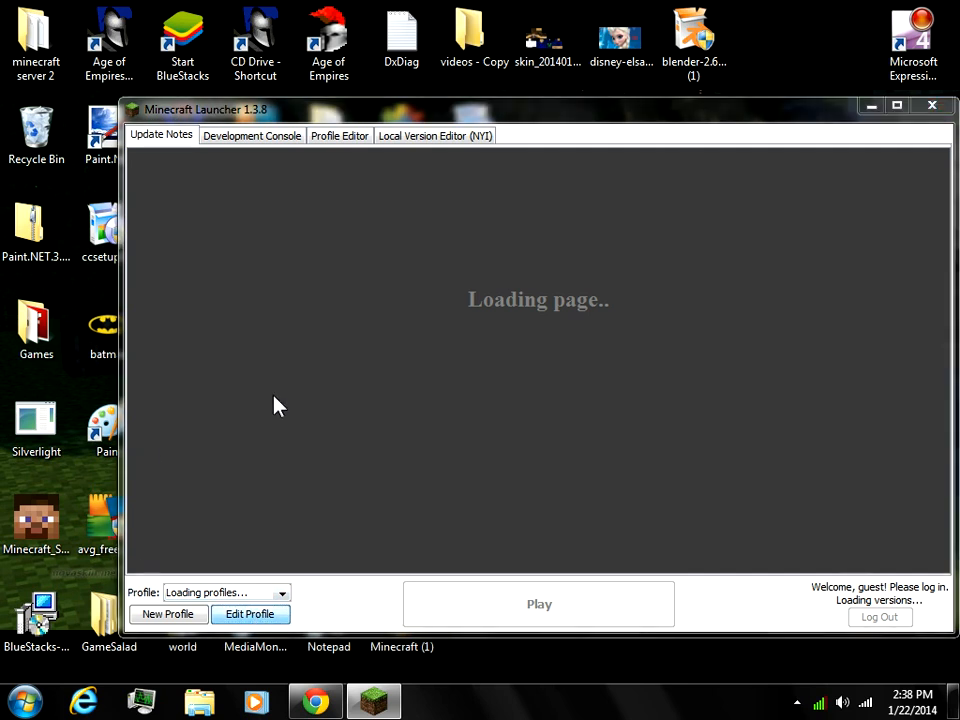
left_click(249, 614)
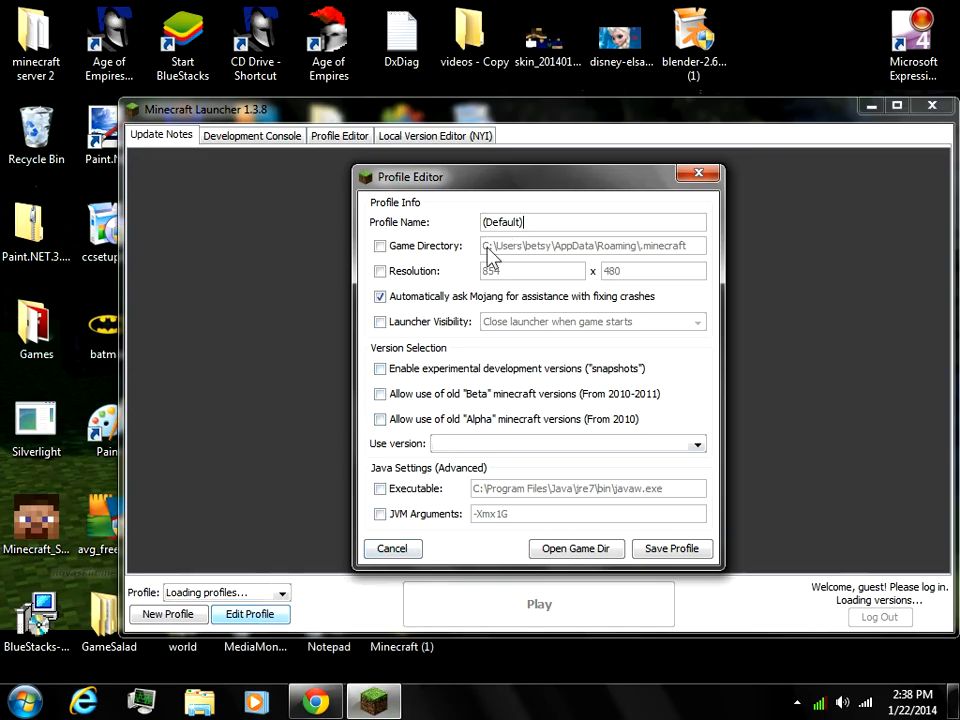
Enable a 500 x 200 custom resolution on the Default profile and save it
left_click(380, 271)
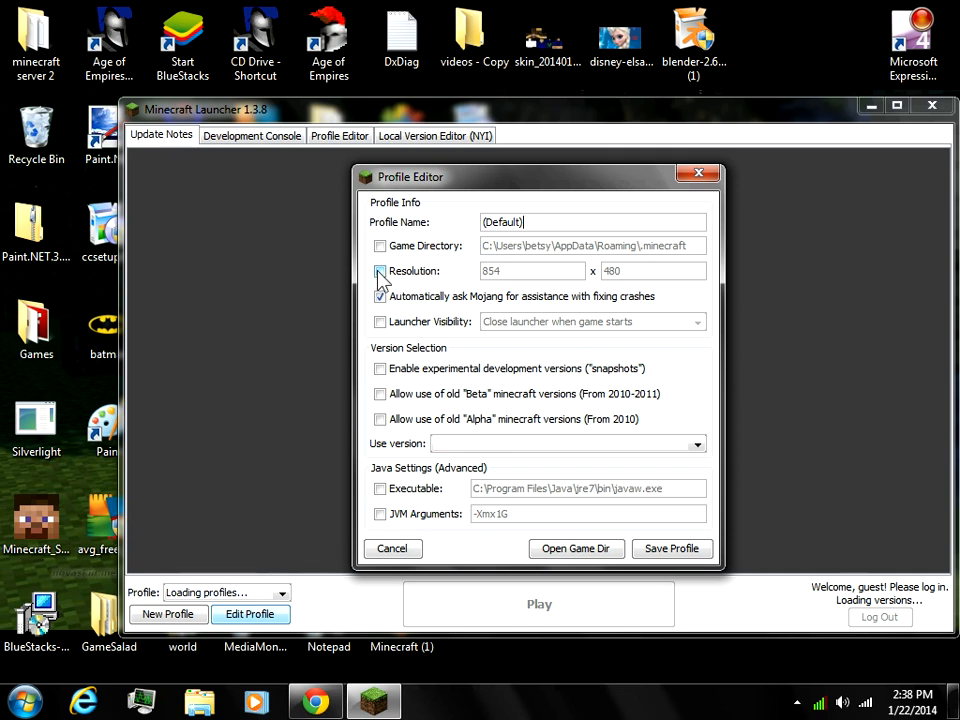
left_click(380, 270)
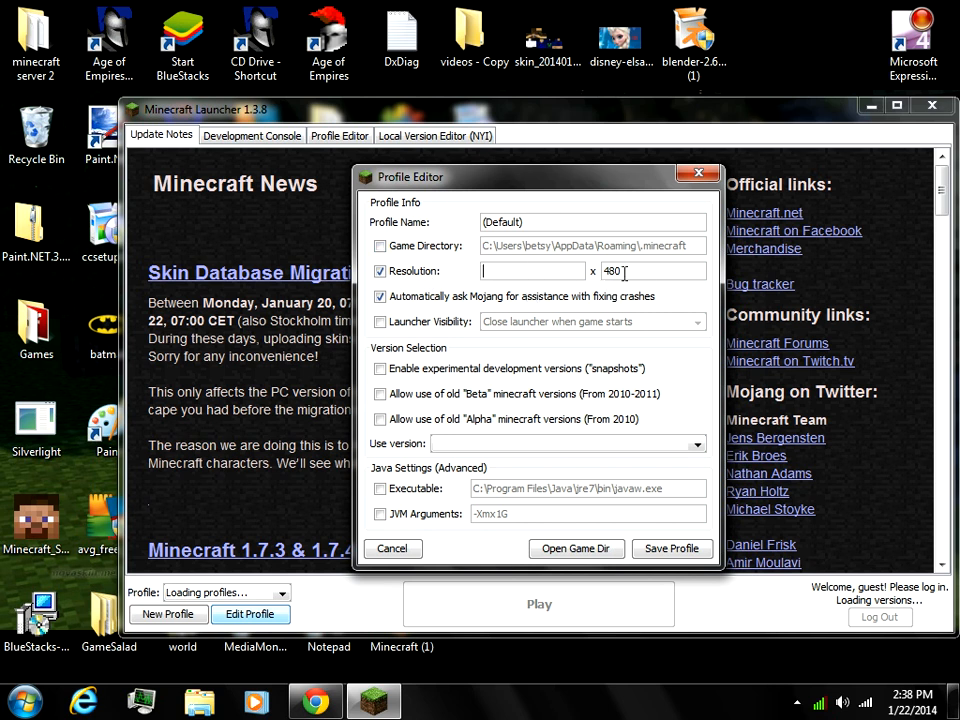
double_click(611, 271)
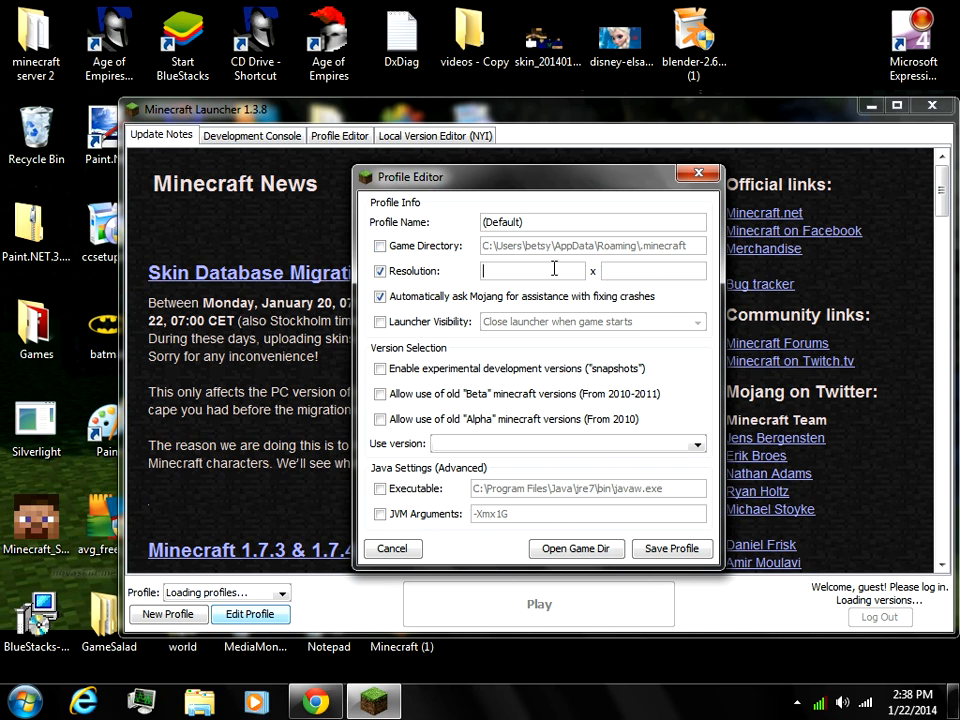
type("500")
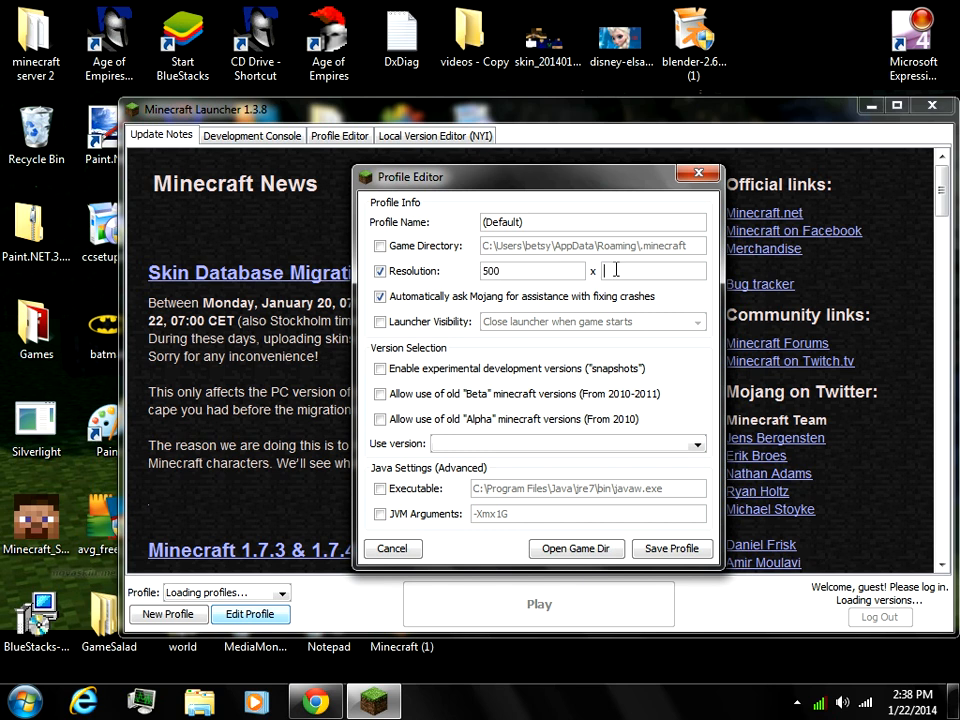
type("200")
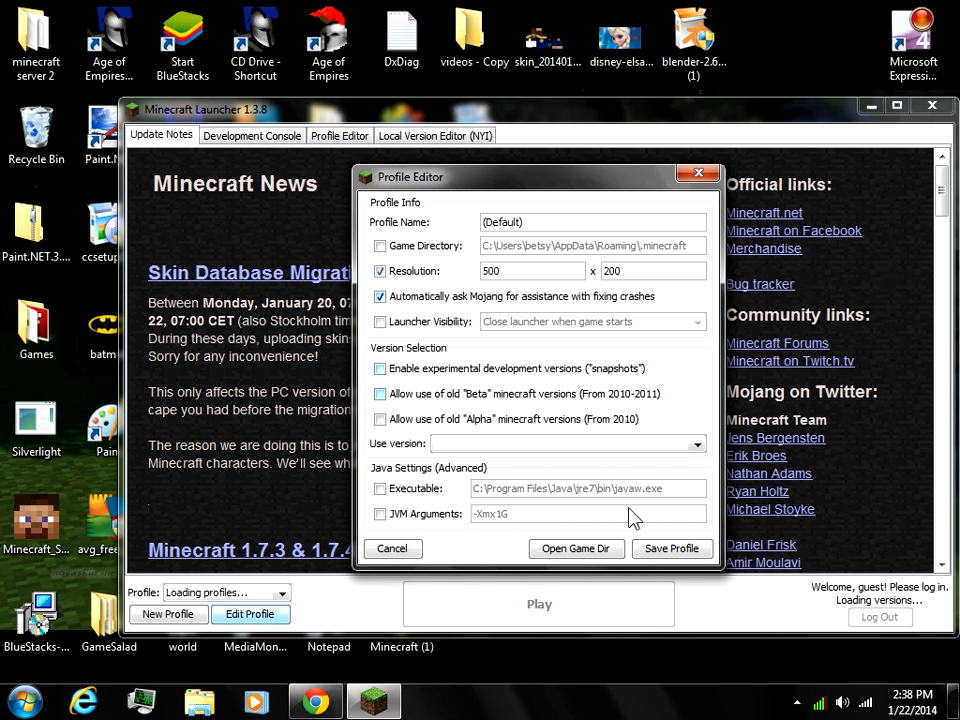
mouse_move(228, 222)
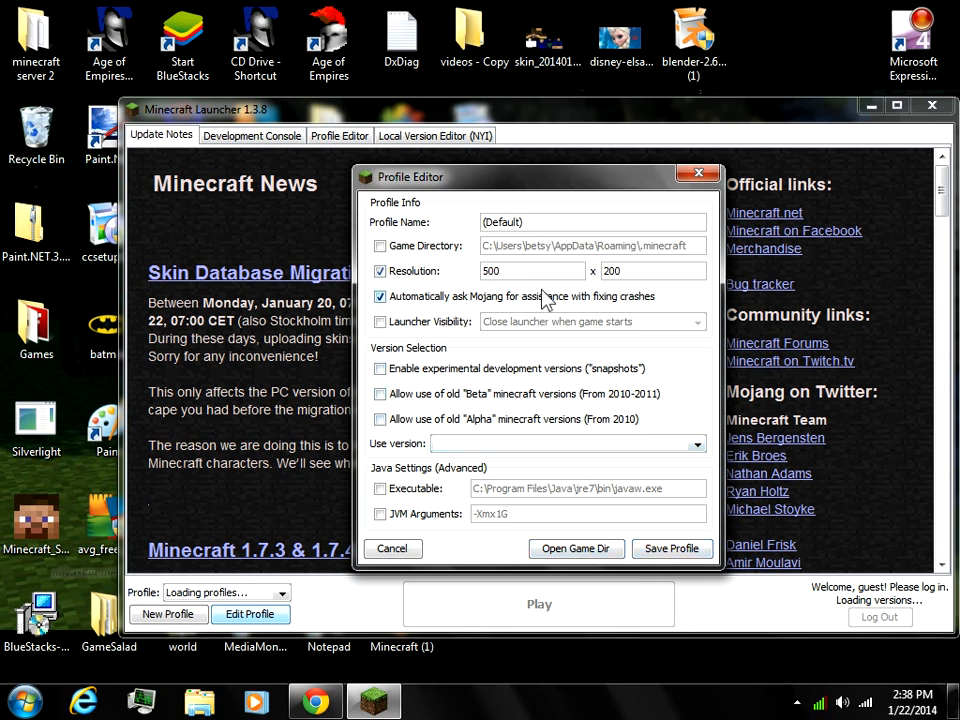
mouse_move(525, 192)
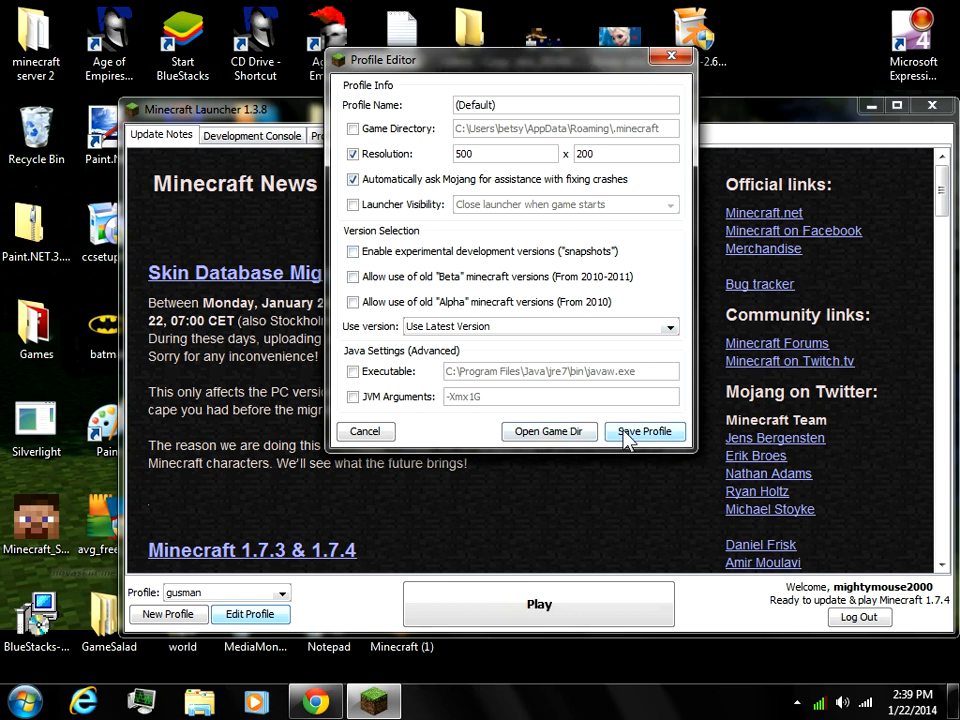
left_click(644, 431)
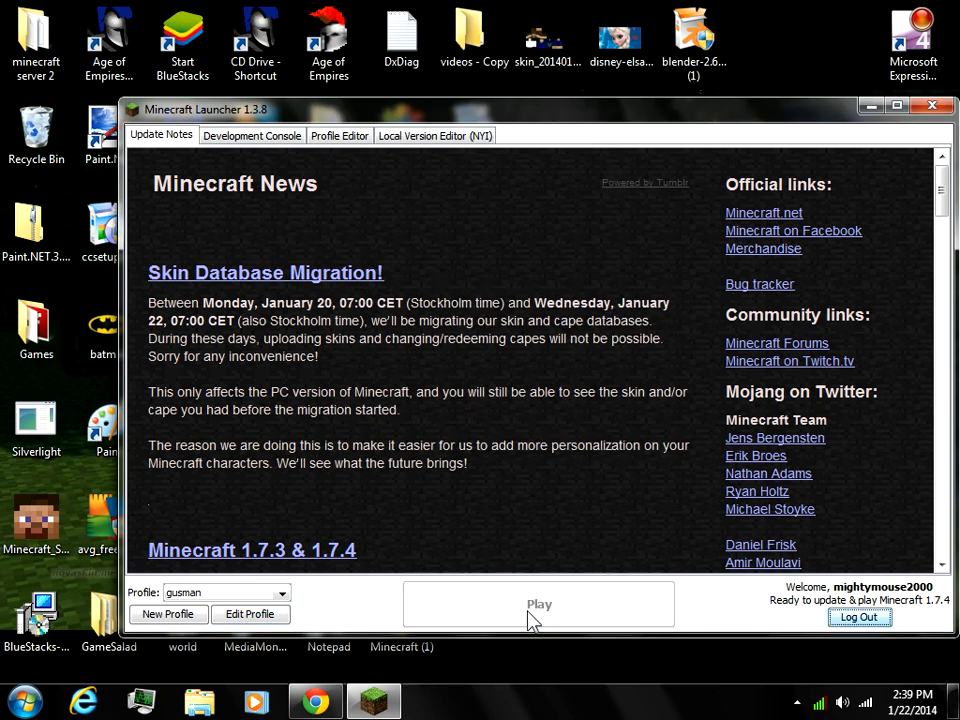
mouse_move(505, 597)
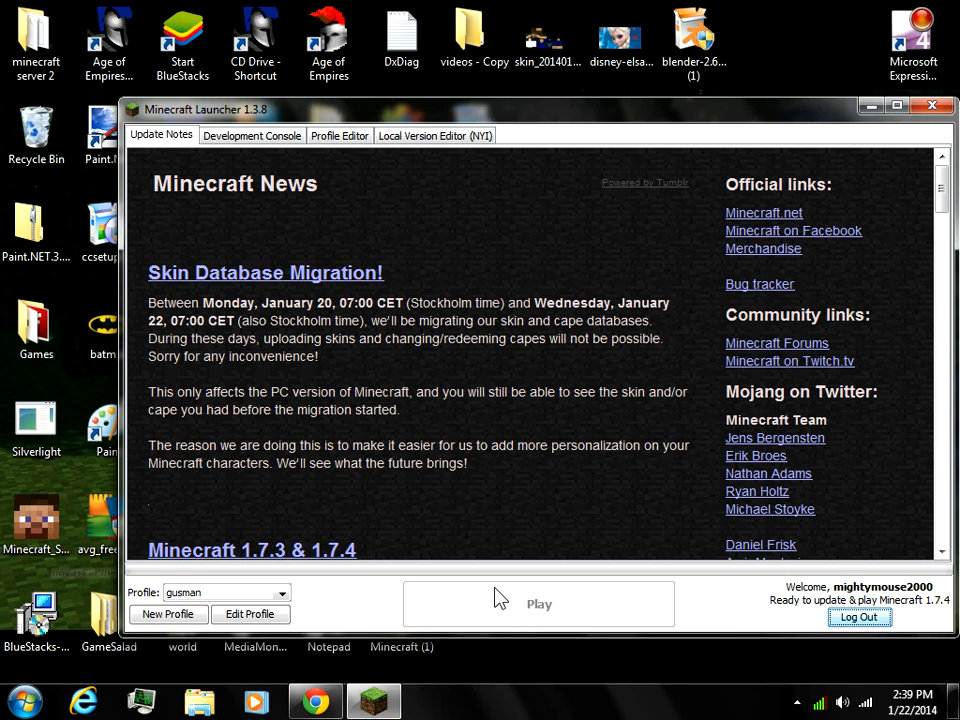
Launch Minecraft 1.7.4 with the edited profile into a small window
left_click(538, 603)
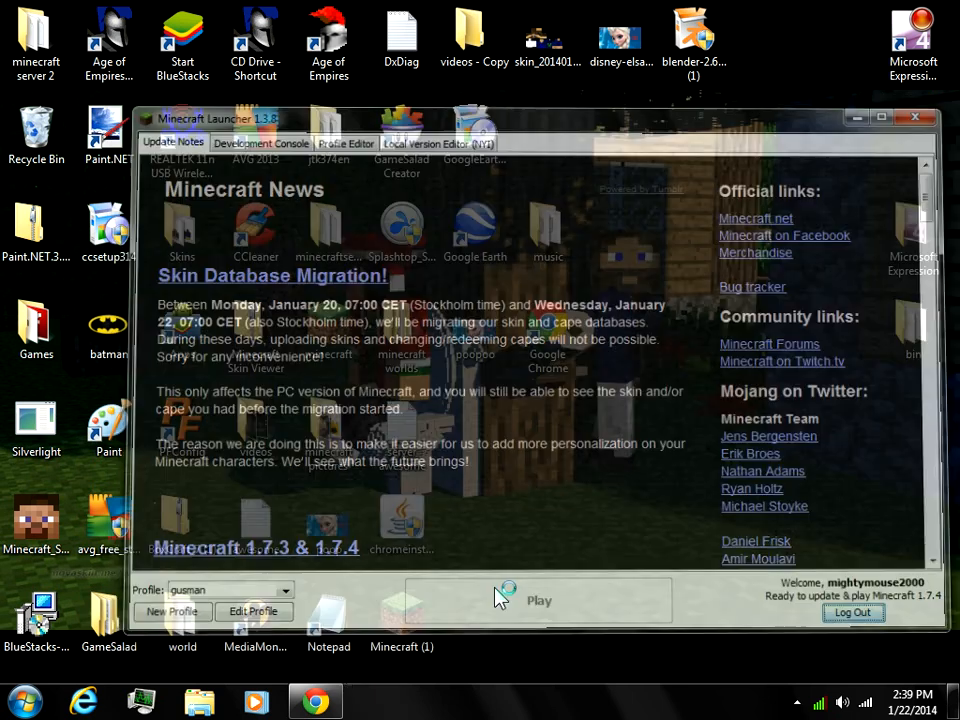
left_click(914, 117)
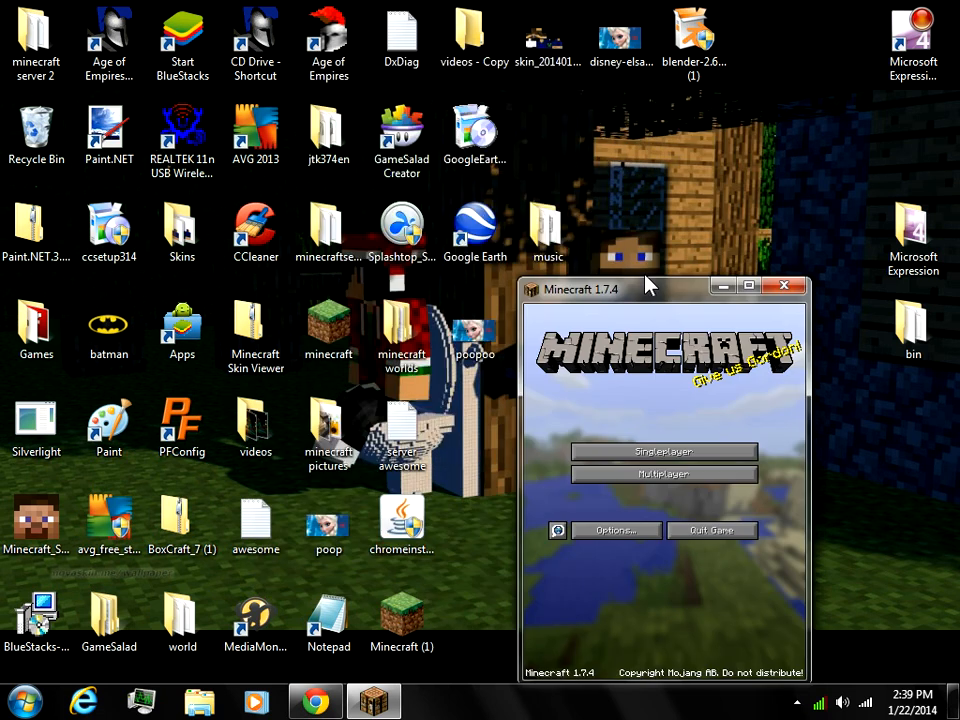
Move and maximize the game window, then load a saved singleplayer world
left_click_drag(650, 289, 495, 104)
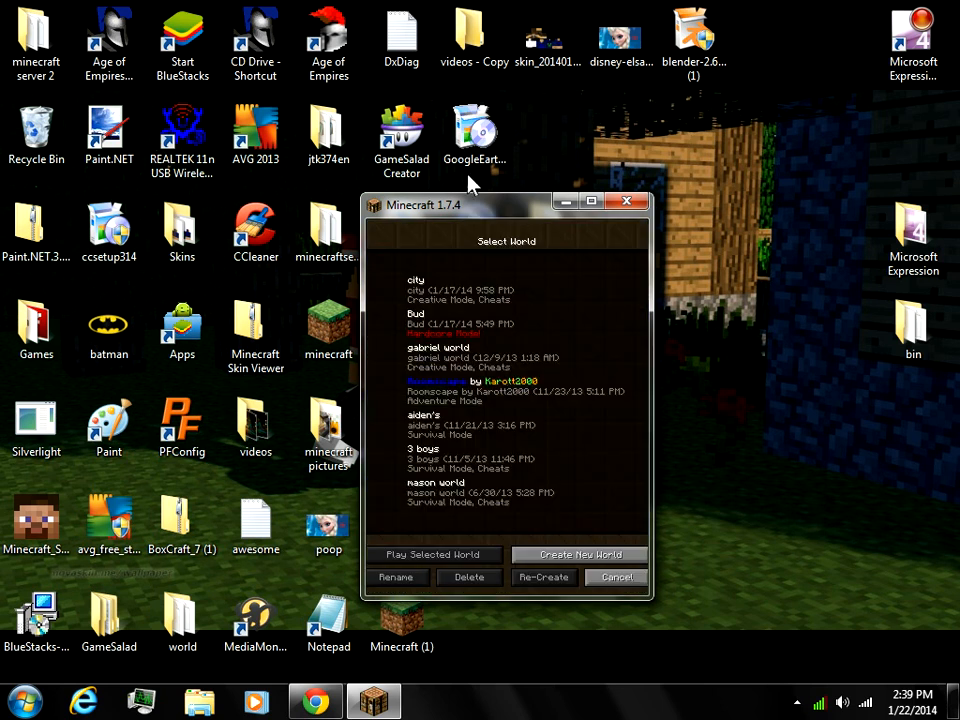
left_click(590, 201)
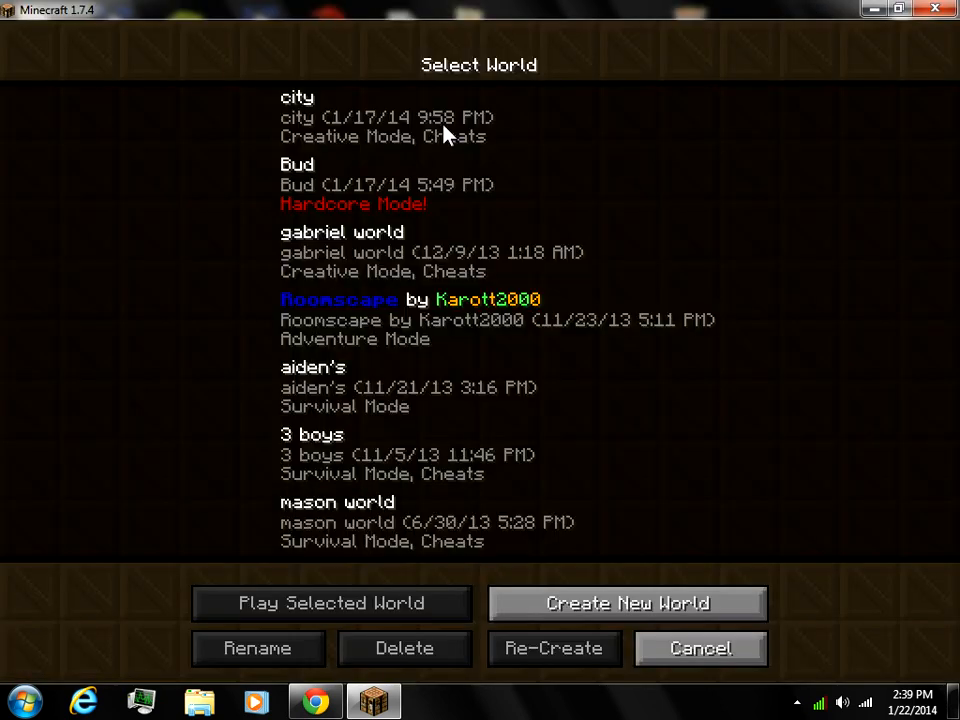
left_click(331, 603)
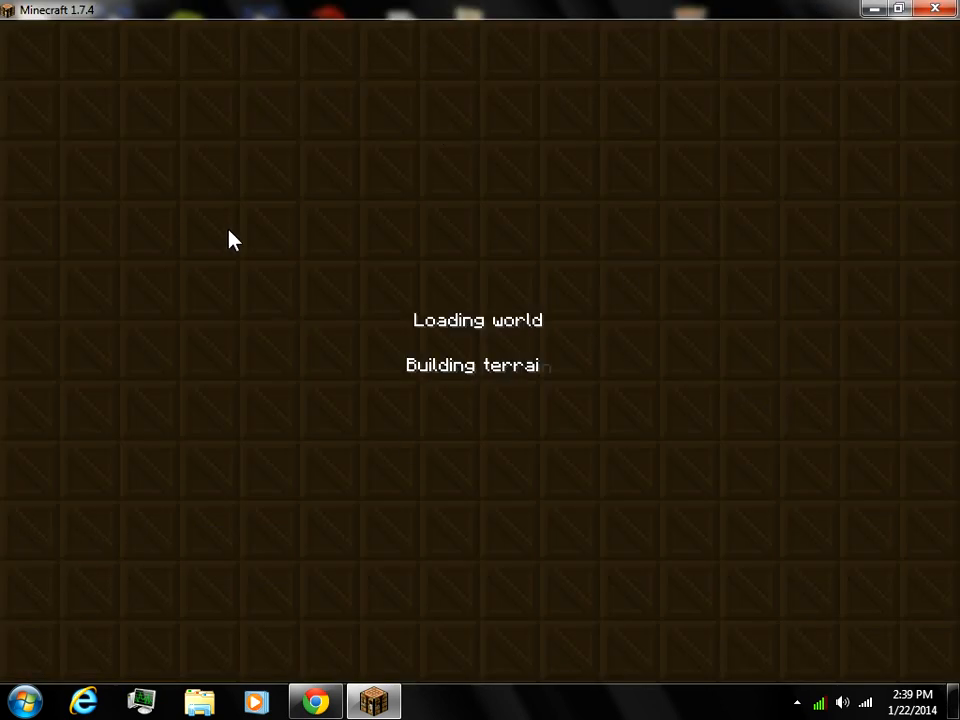
mouse_move(280, 253)
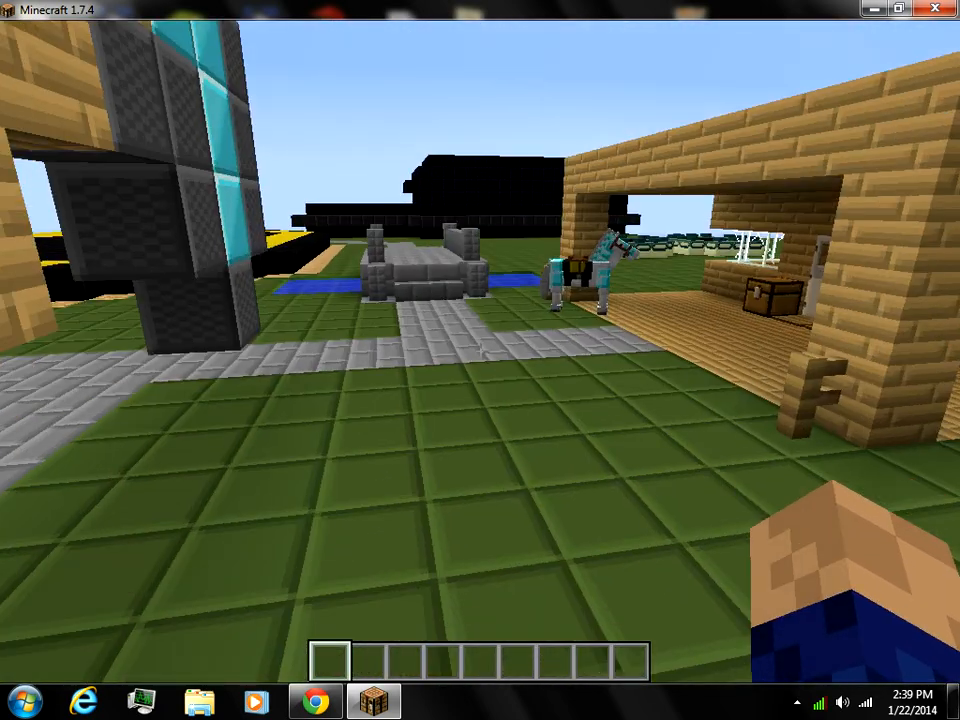
mouse_move(480, 360)
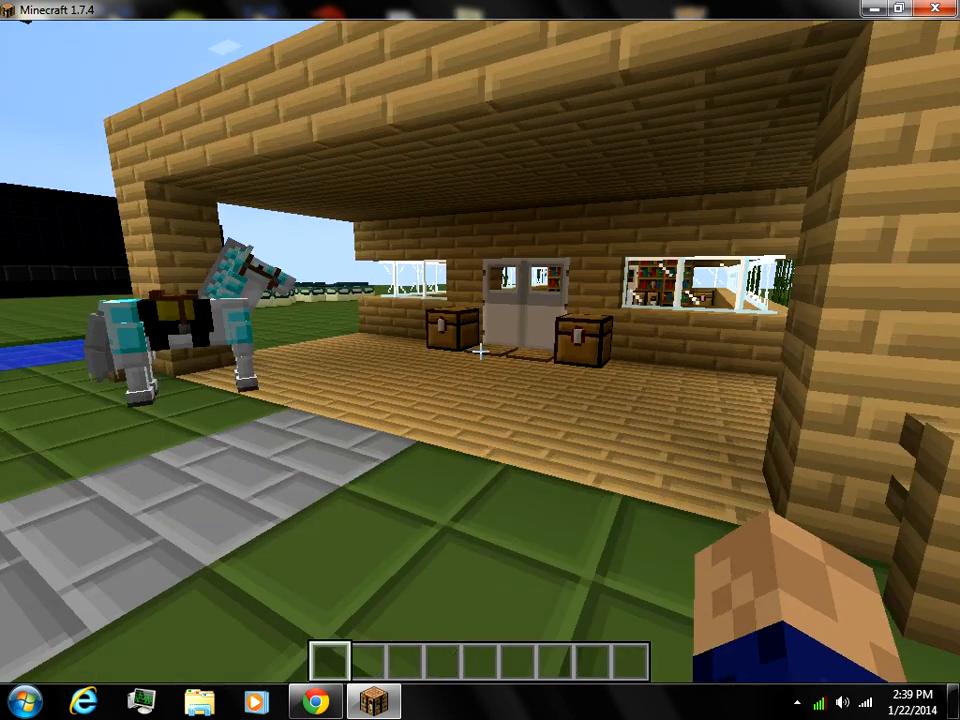
Open the creative inventory, then restore Minecraft to a small window
key("e")
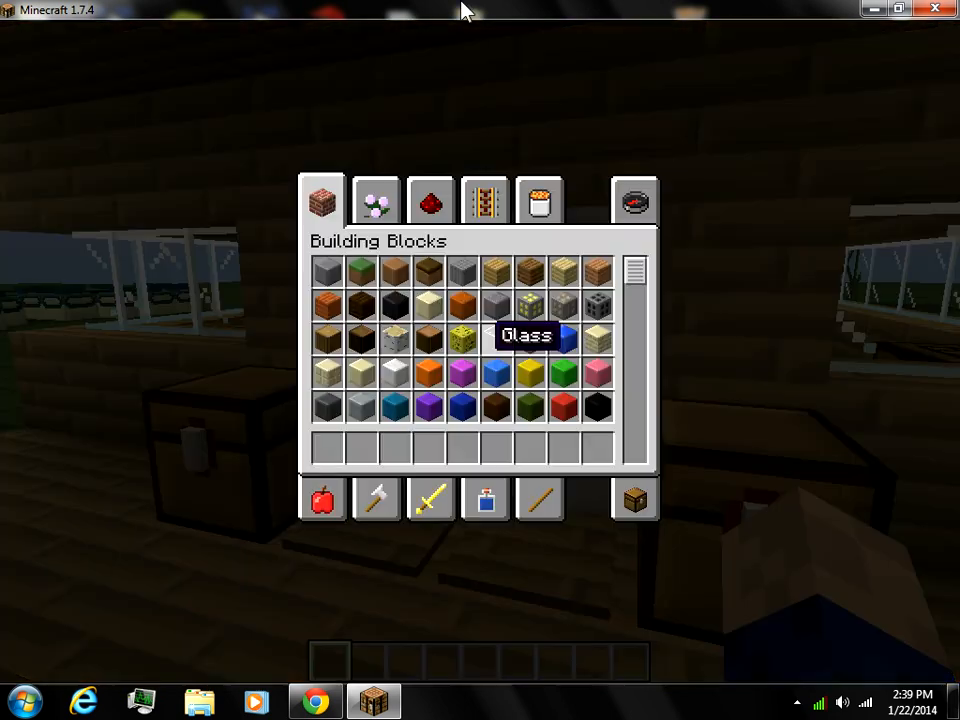
left_click(897, 9)
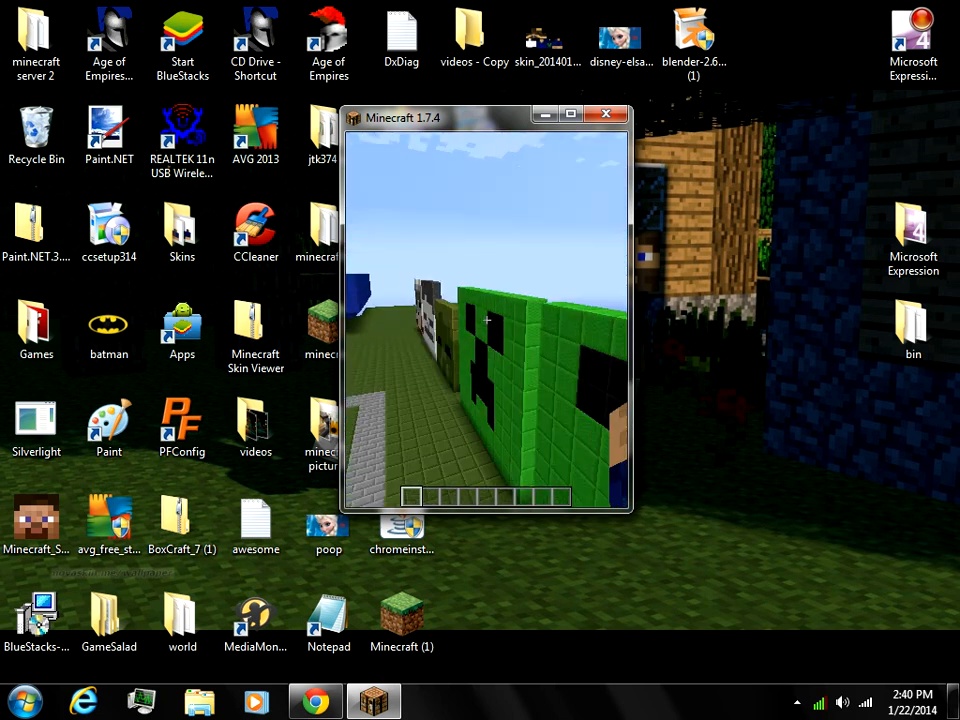
Open the inventory, quit to the title screen, and close the Minecraft window
key("e")
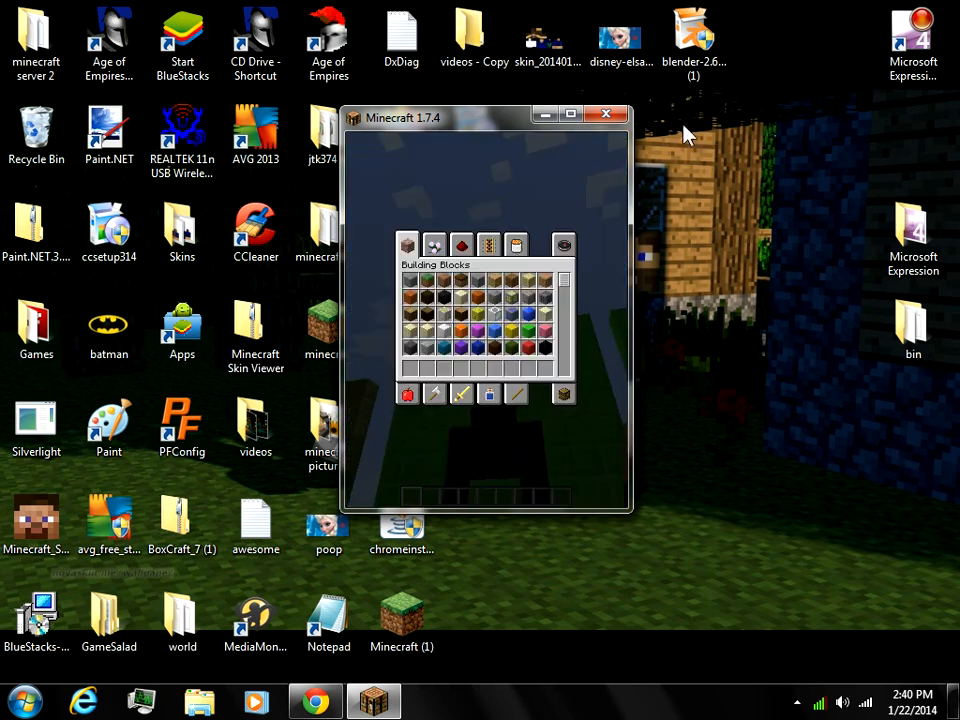
mouse_move(607, 115)
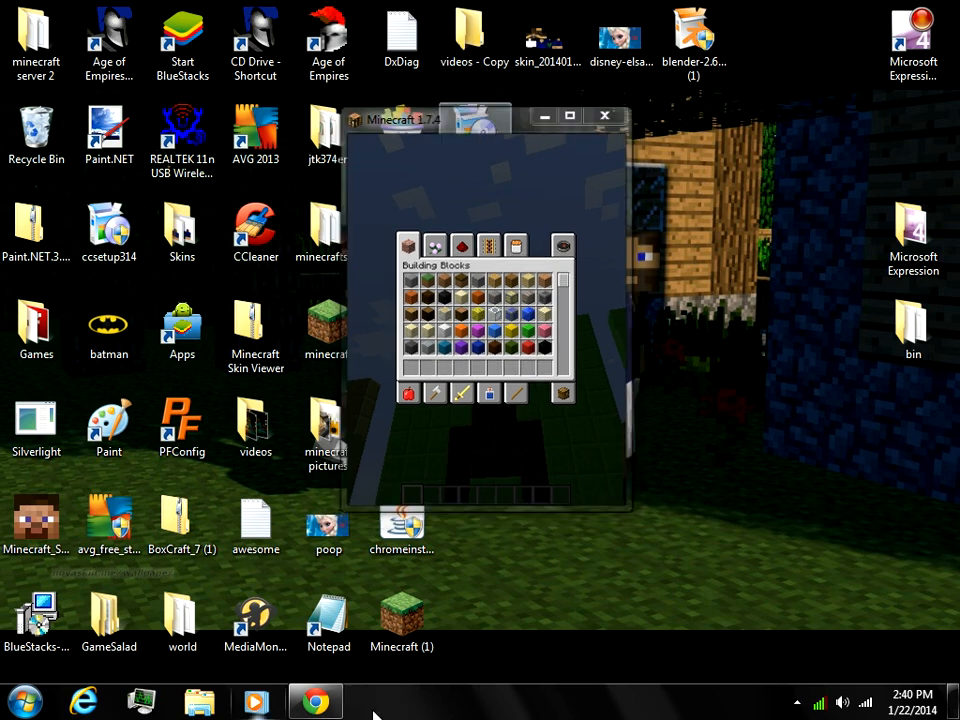
left_click(604, 116)
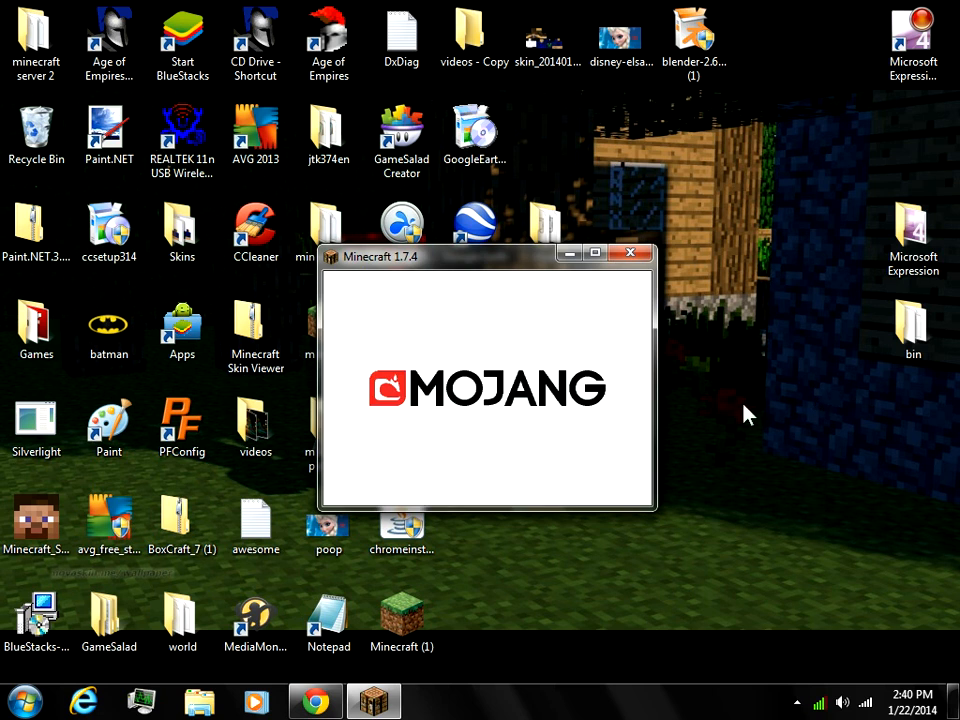
mouse_move(630, 265)
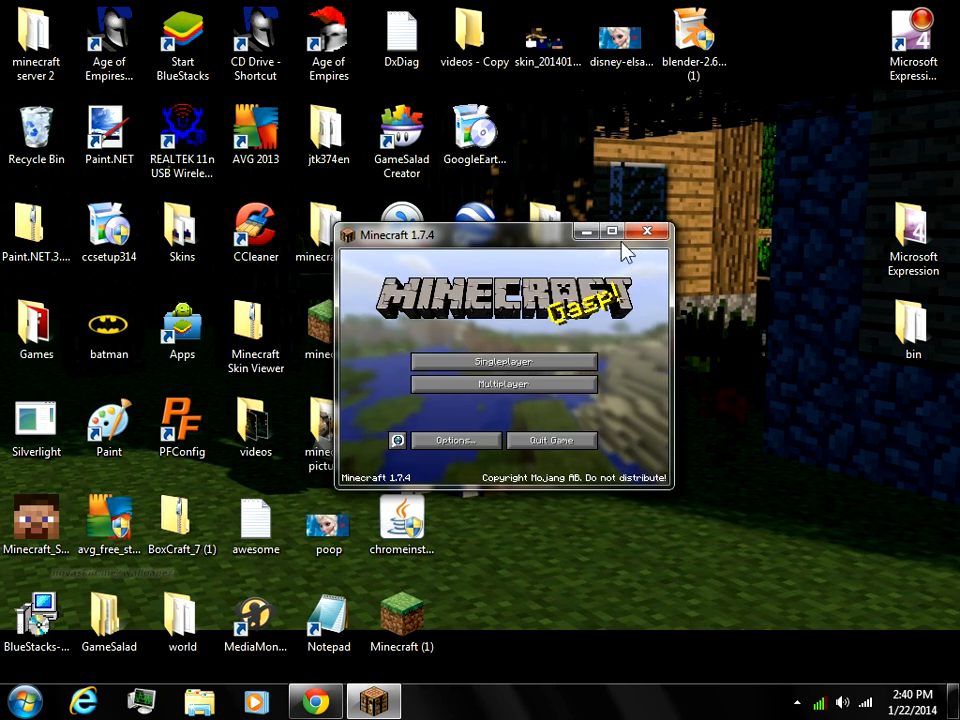
left_click(647, 231)
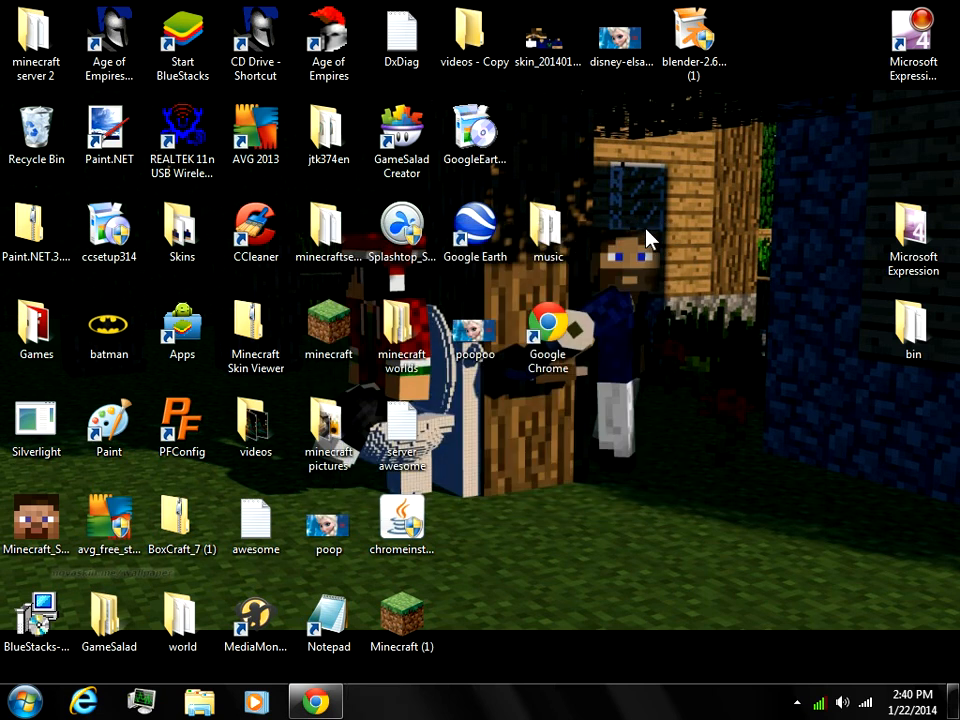
mouse_move(437, 688)
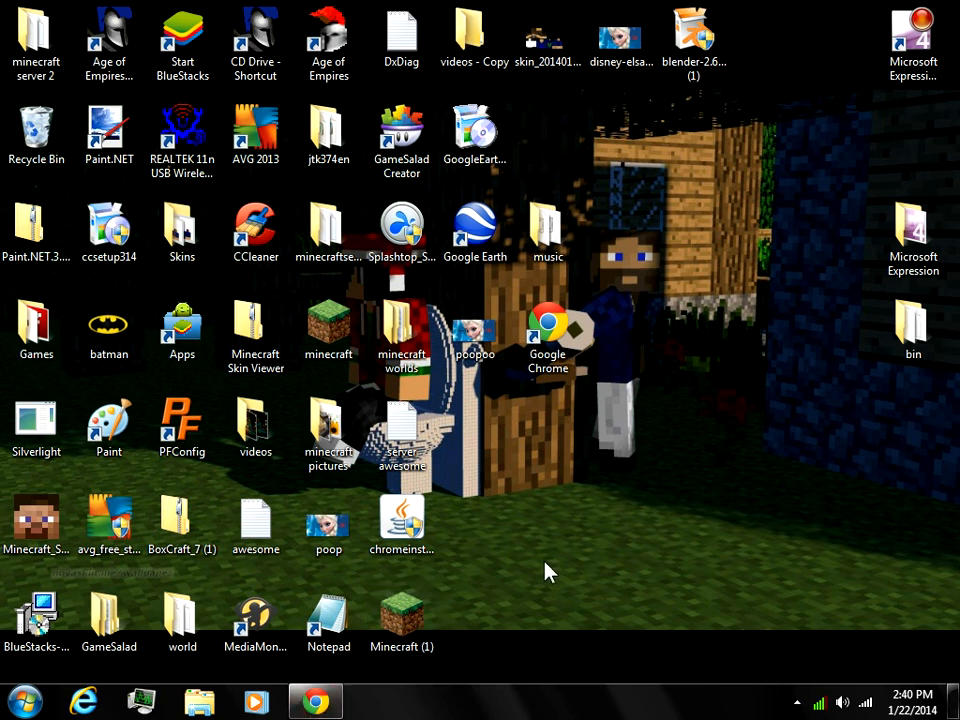
mouse_move(583, 568)
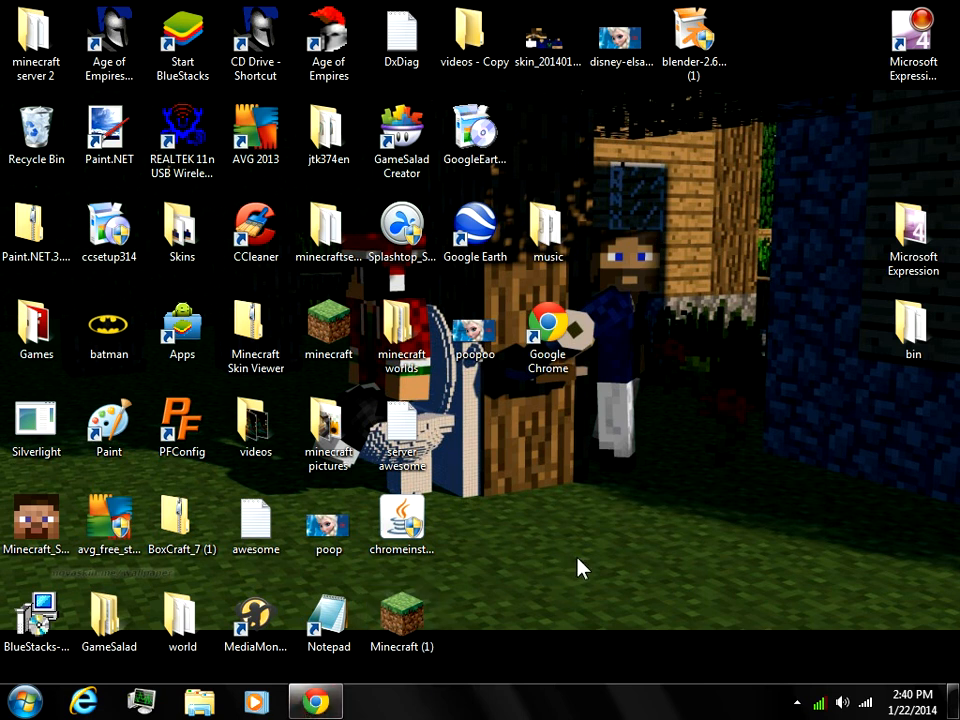